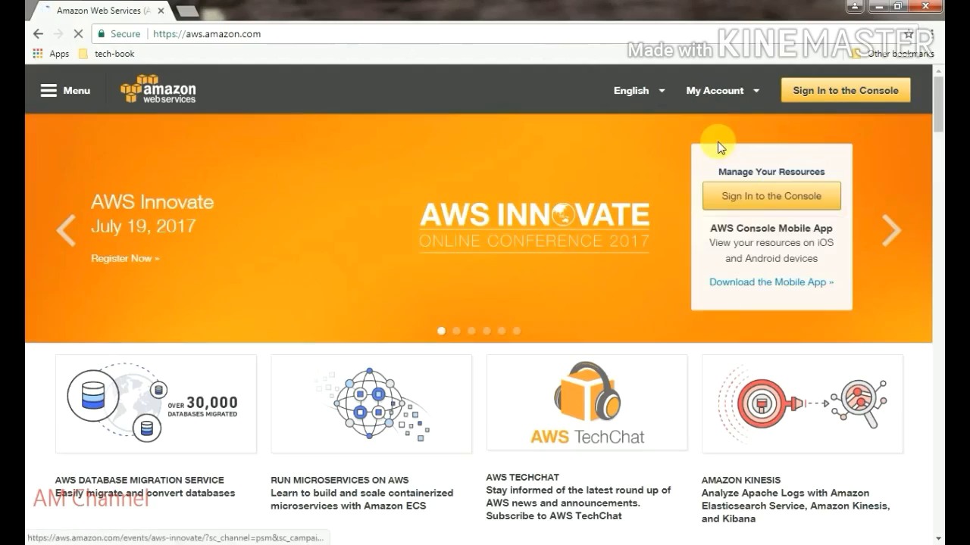
Sign in to the AWS Management Console from the aws.amazon.com homepage
{"action": "left_click", "coordinate": [770, 195]}
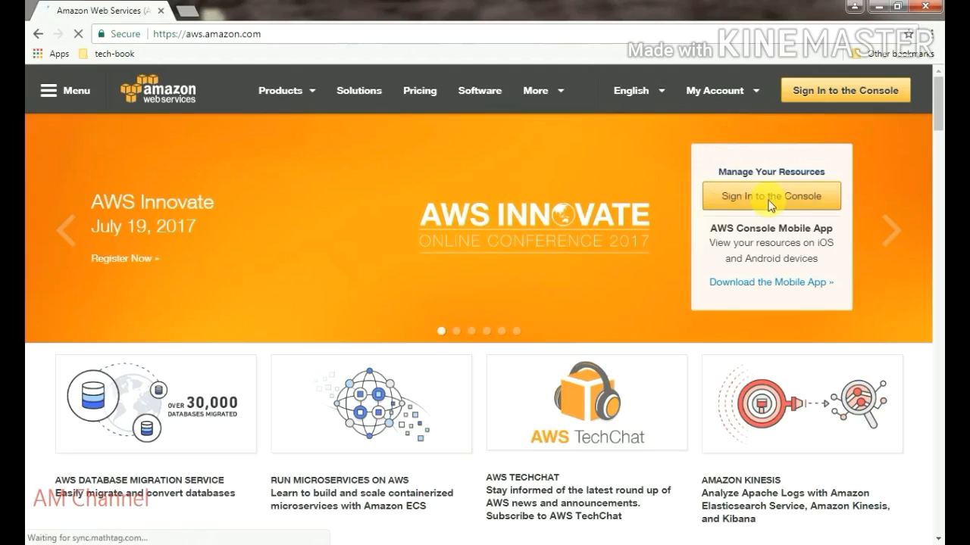
{"action": "left_click", "coordinate": [770, 195]}
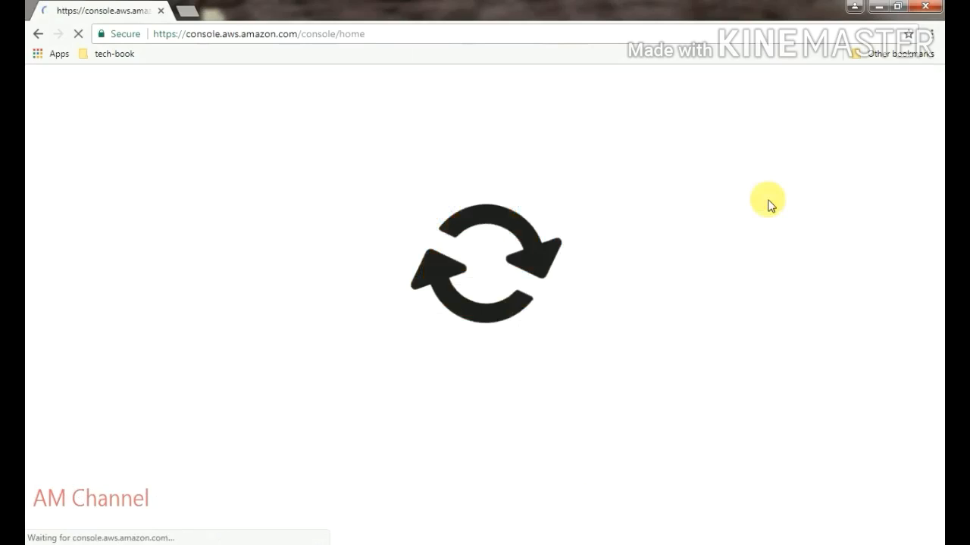
{"action": "mouse_move", "coordinate": [657, 248]}
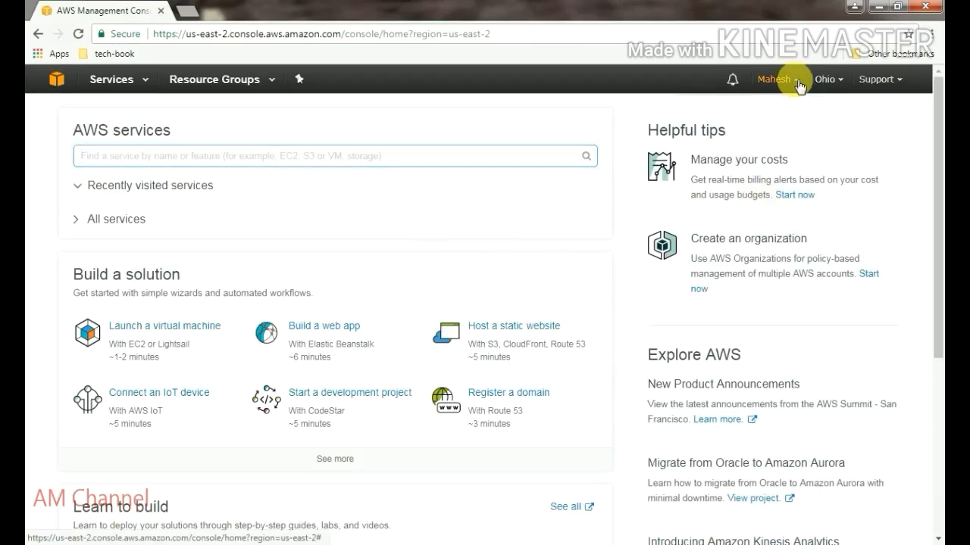
Go to My Billing Dashboard from the account menu and include subscription charges
{"action": "left_click", "coordinate": [773, 79]}
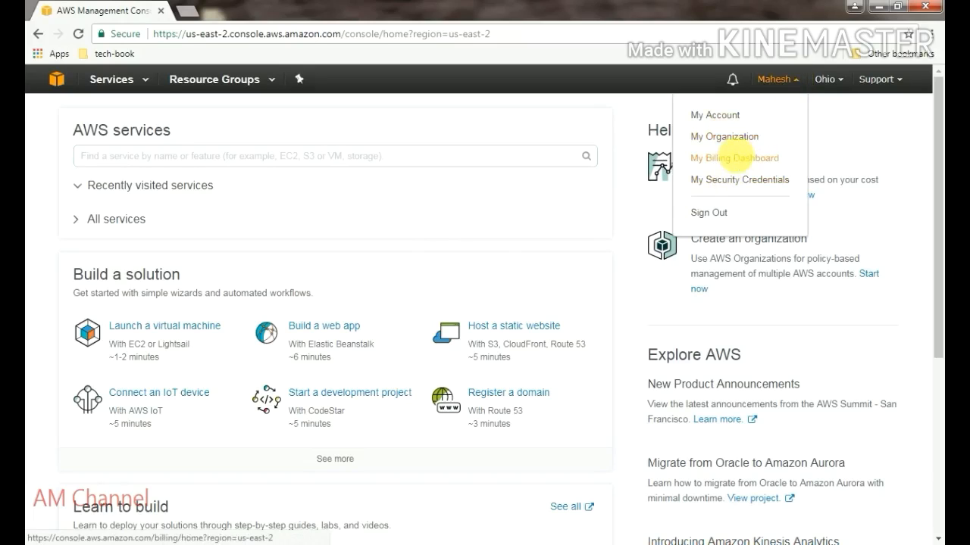
{"action": "left_click", "coordinate": [733, 157]}
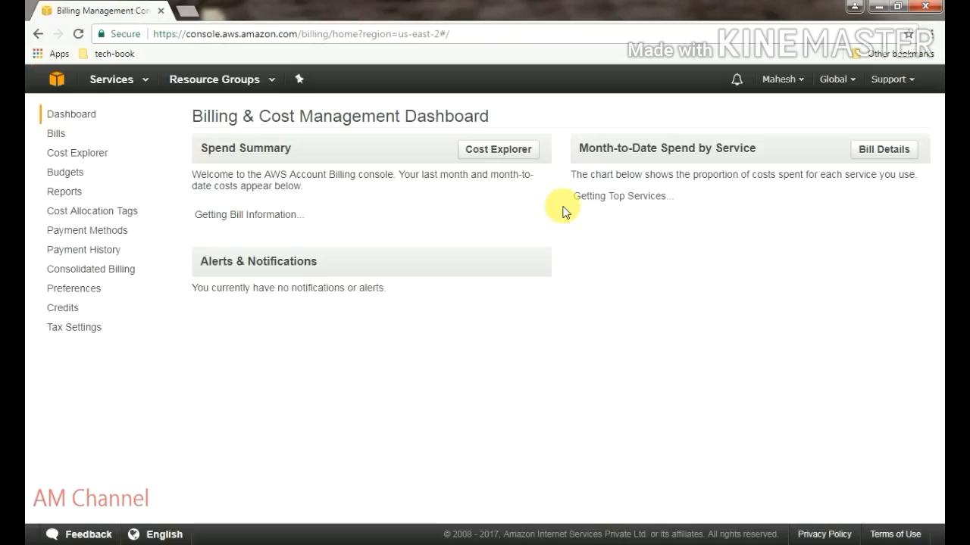
{"action": "mouse_move", "coordinate": [557, 220]}
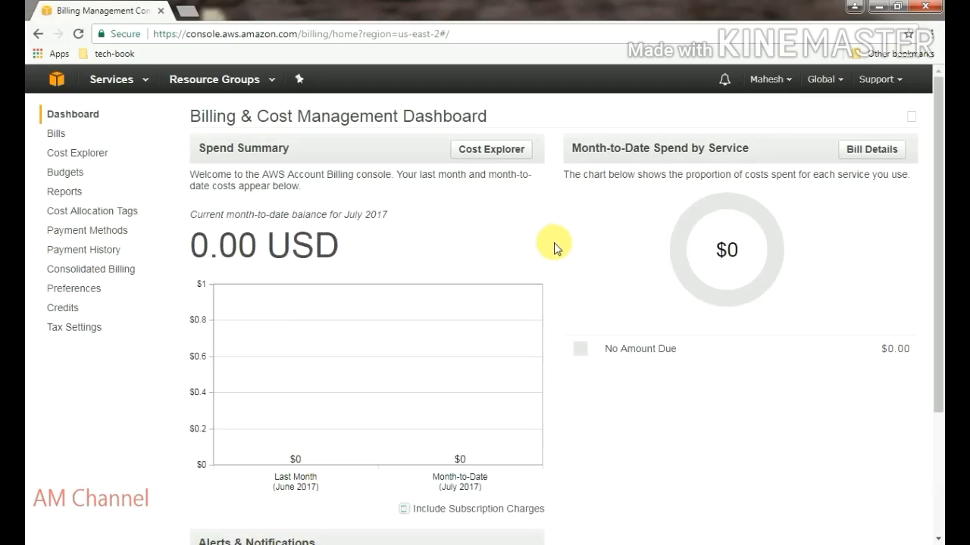
{"action": "left_click", "coordinate": [404, 508]}
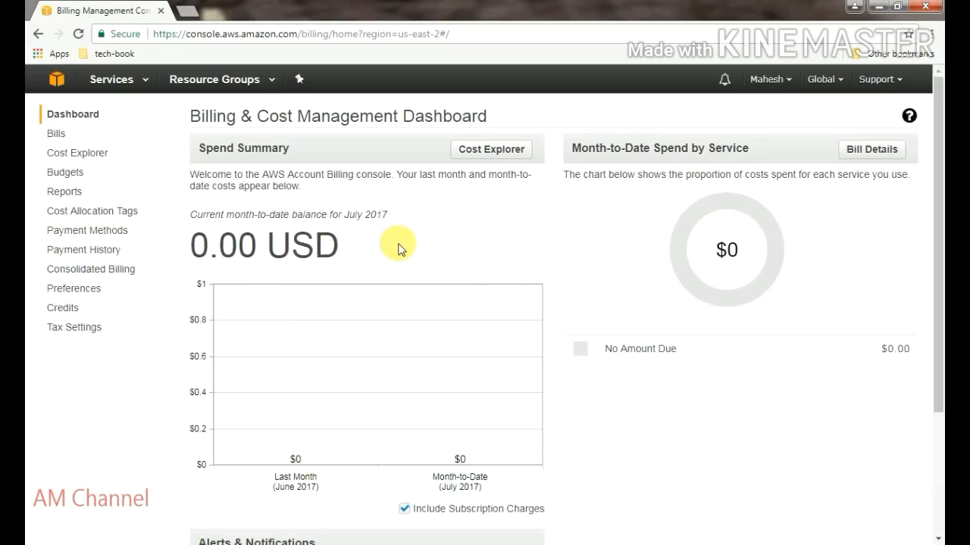
{"action": "mouse_move", "coordinate": [305, 256]}
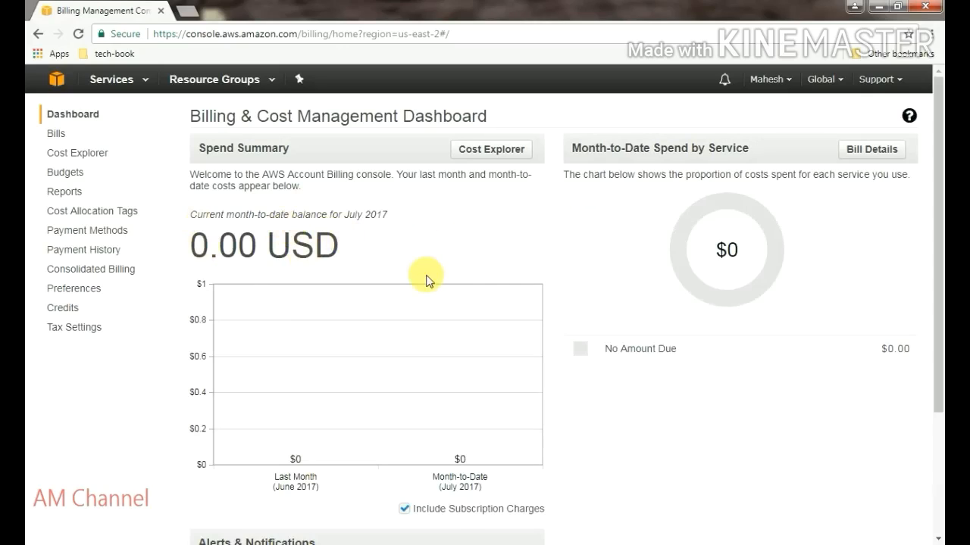
{"action": "mouse_move", "coordinate": [711, 201]}
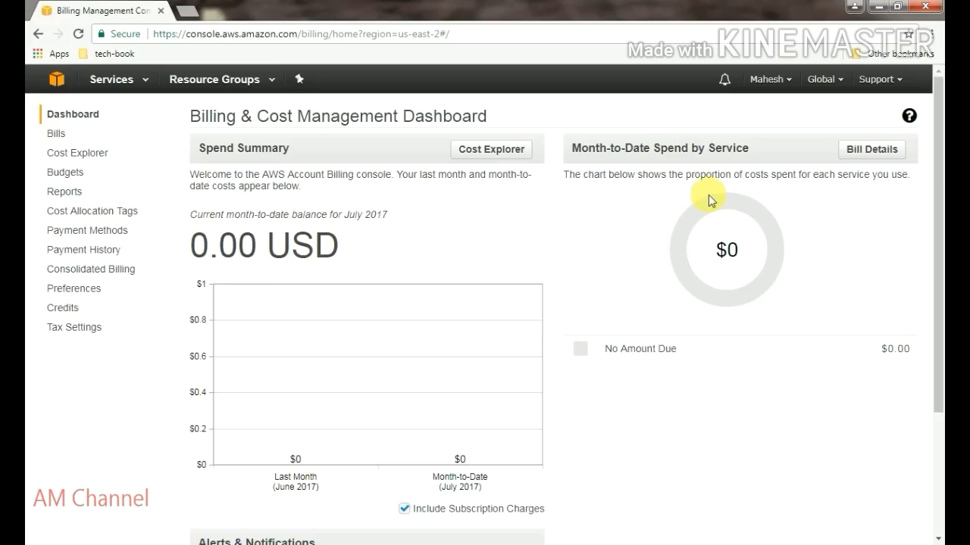
{"action": "mouse_move", "coordinate": [869, 209]}
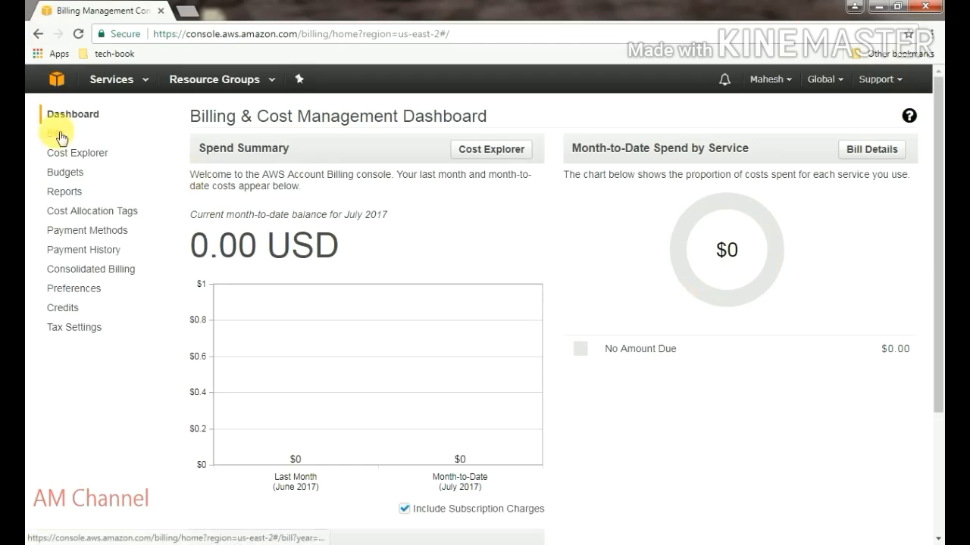
Review the July 2017 Bills page, which lists no invoices
{"action": "left_click", "coordinate": [53, 134]}
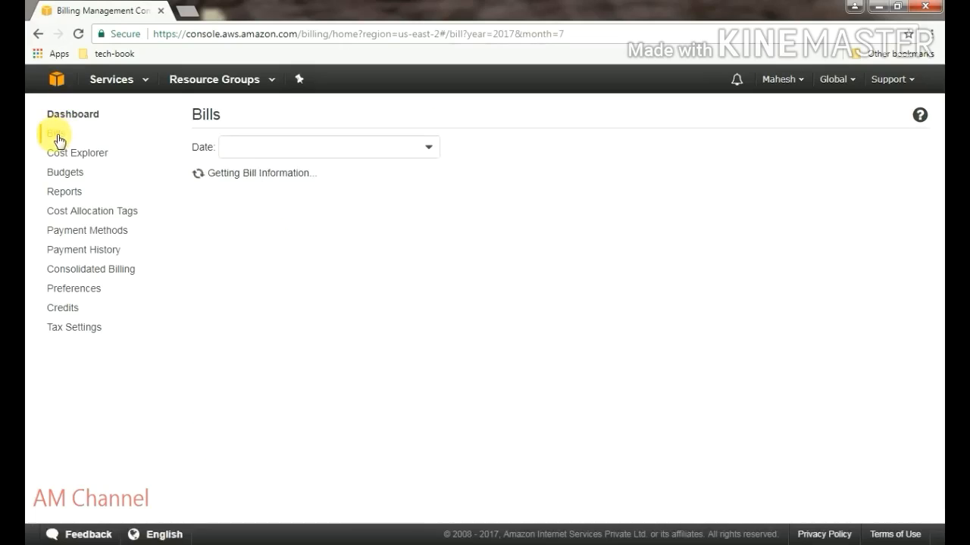
{"action": "left_click", "coordinate": [57, 133]}
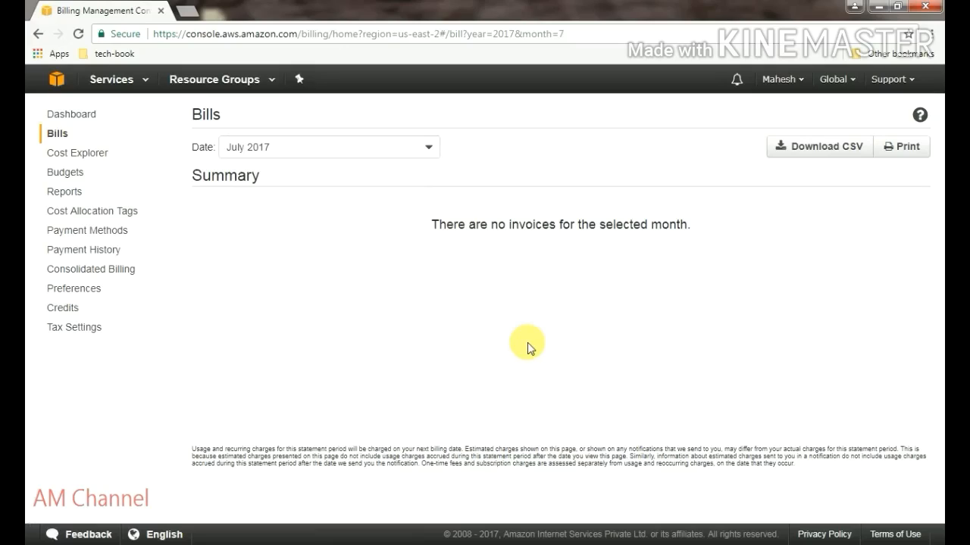
{"action": "mouse_move", "coordinate": [707, 256]}
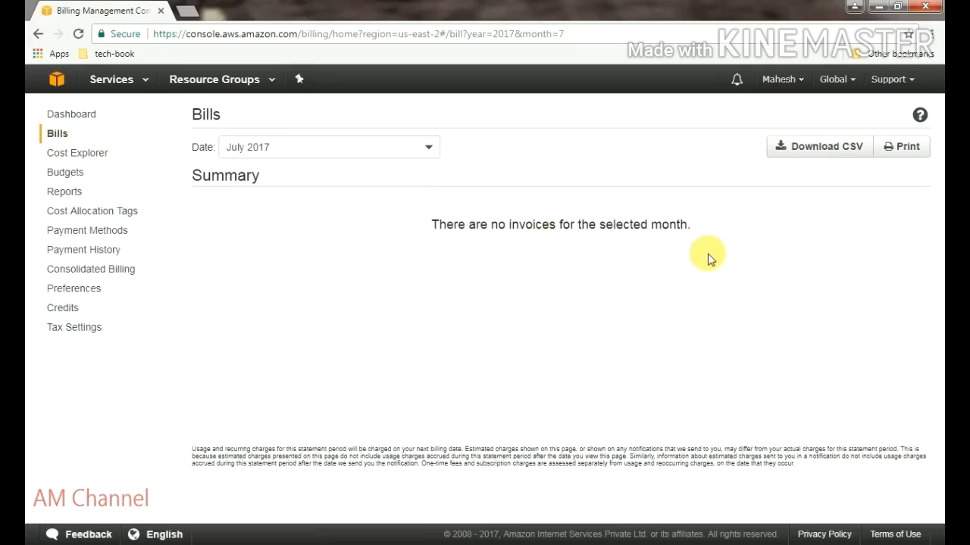
{"action": "mouse_move", "coordinate": [457, 220]}
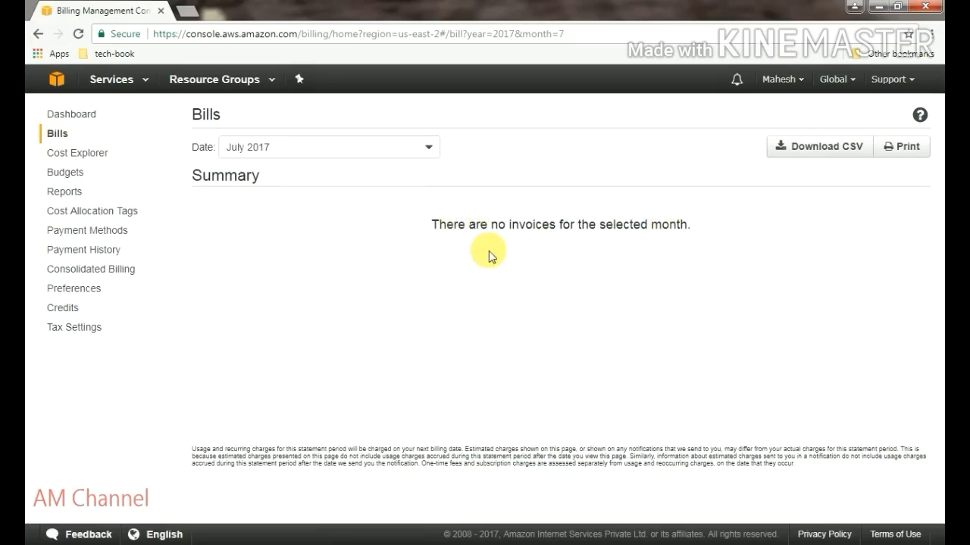
{"action": "mouse_move", "coordinate": [784, 301]}
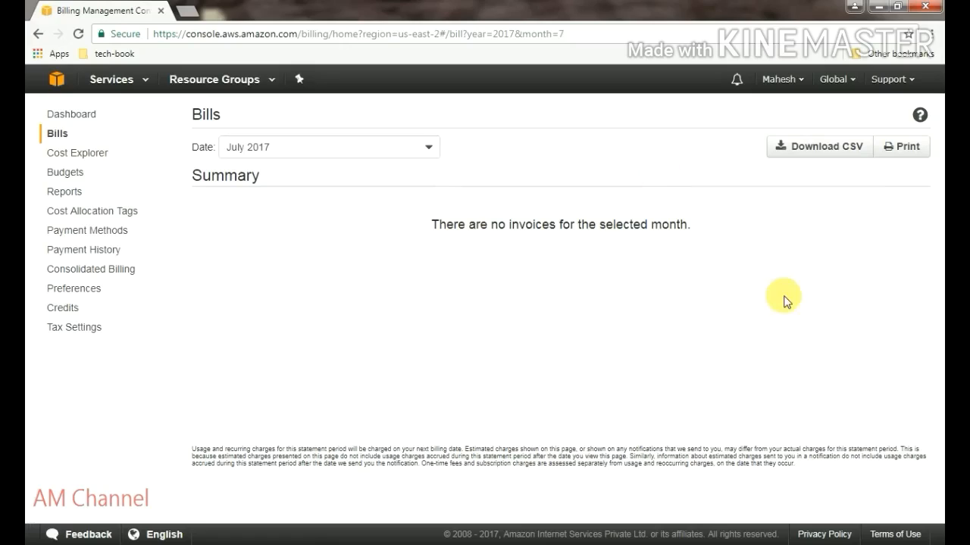
{"action": "mouse_move", "coordinate": [903, 146]}
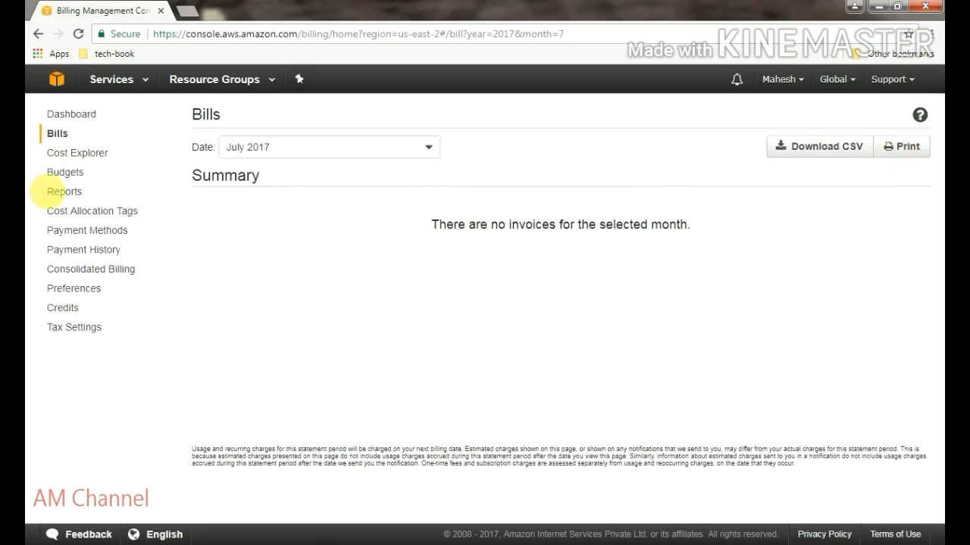
{"action": "mouse_move", "coordinate": [64, 191]}
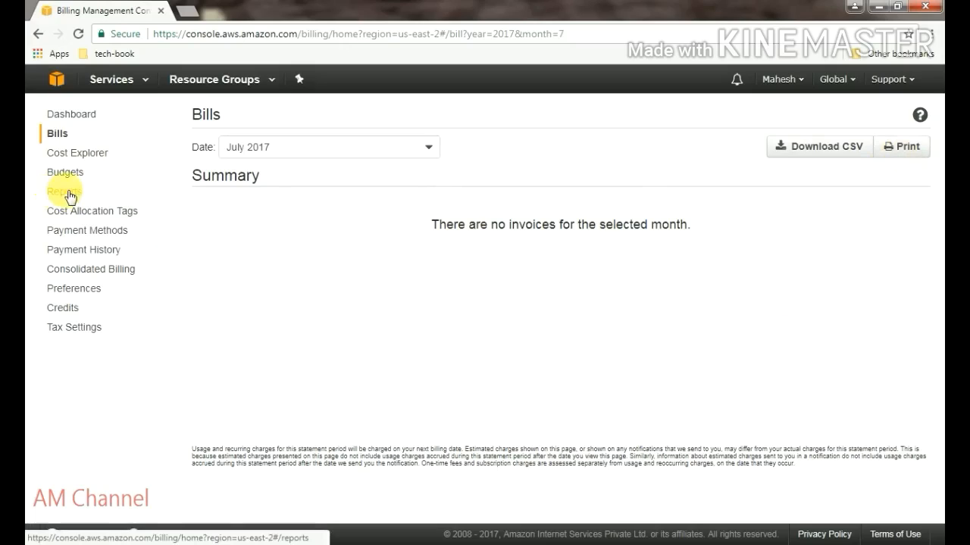
Show Reports, listing EC2 usage, reserved instance utilization and AWS usage reports
{"action": "left_click", "coordinate": [63, 191]}
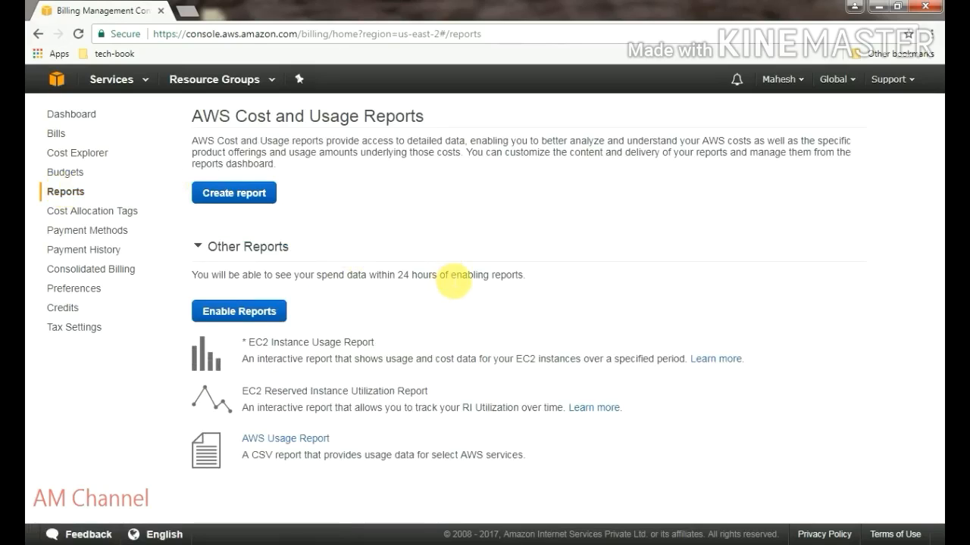
{"action": "mouse_move", "coordinate": [254, 195]}
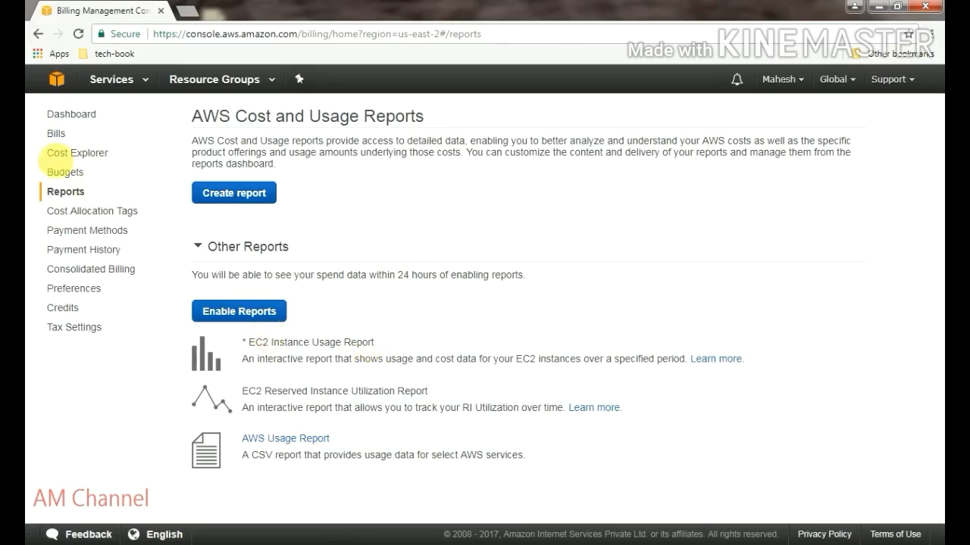
Go to Cost Explorer in the billing sidebar to see its welcome page
{"action": "left_click", "coordinate": [76, 152]}
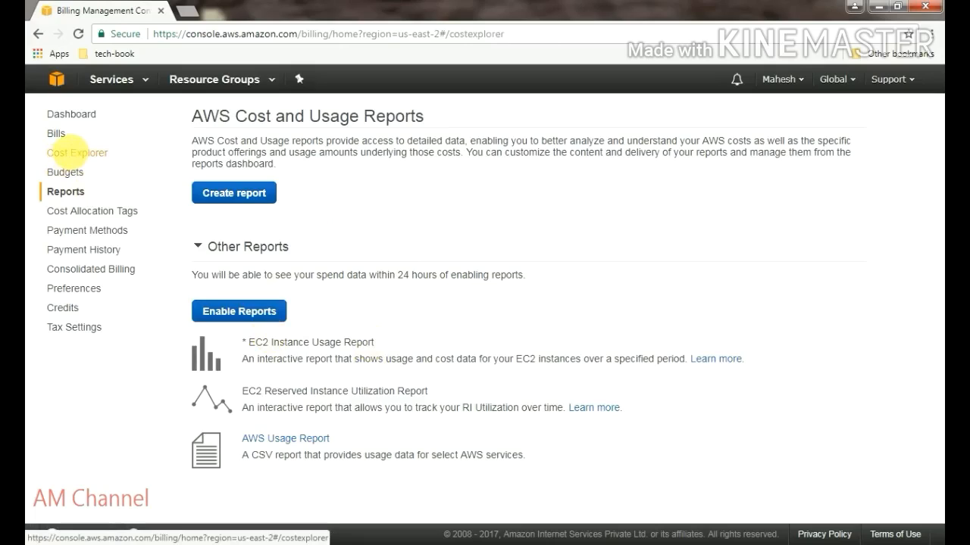
{"action": "left_click", "coordinate": [78, 152]}
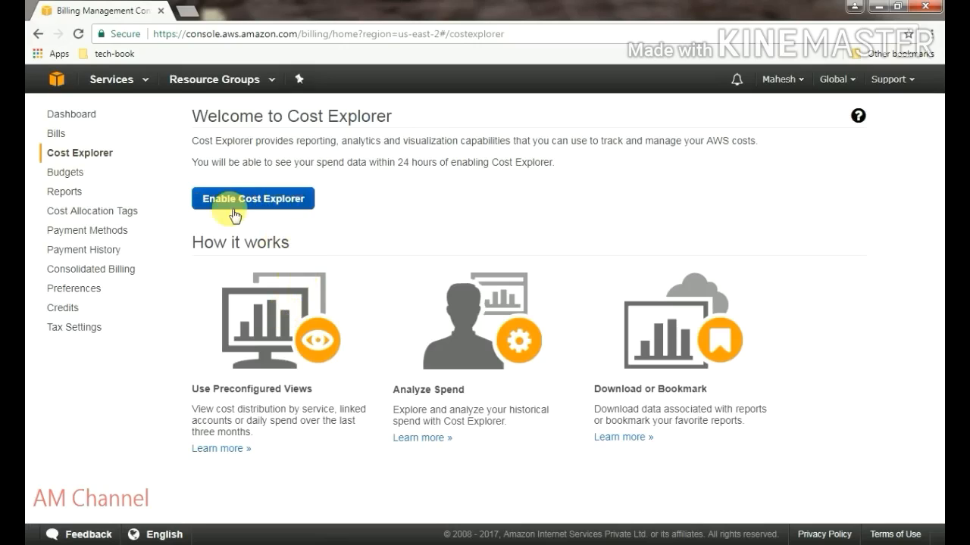
{"action": "mouse_move", "coordinate": [73, 289]}
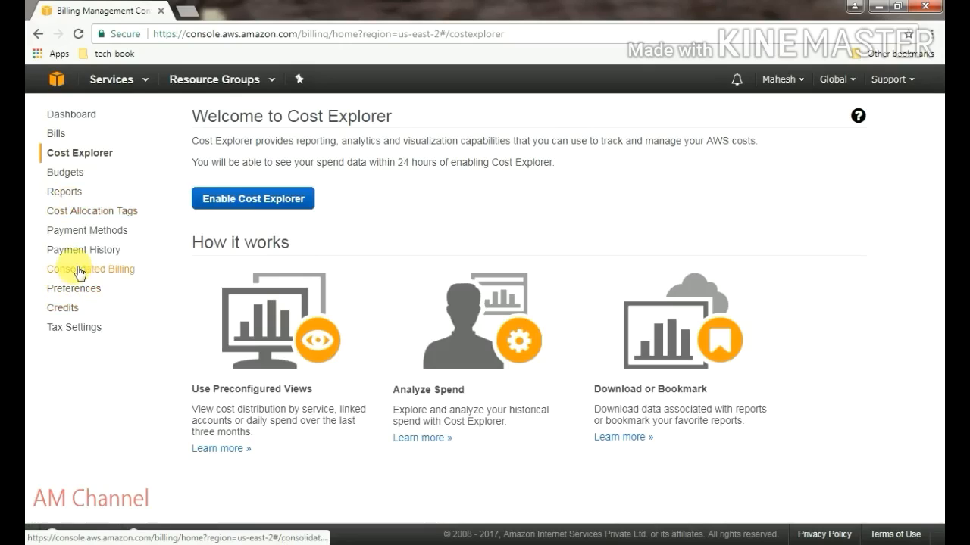
Show Consolidated Billing, which notes its replacement by AWS Organizations
{"action": "left_click", "coordinate": [90, 269]}
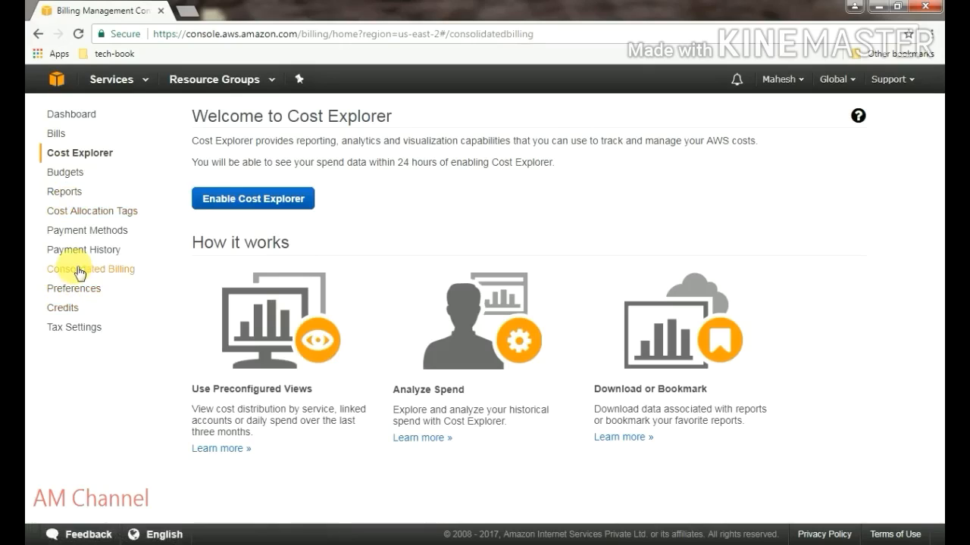
{"action": "left_click", "coordinate": [90, 269]}
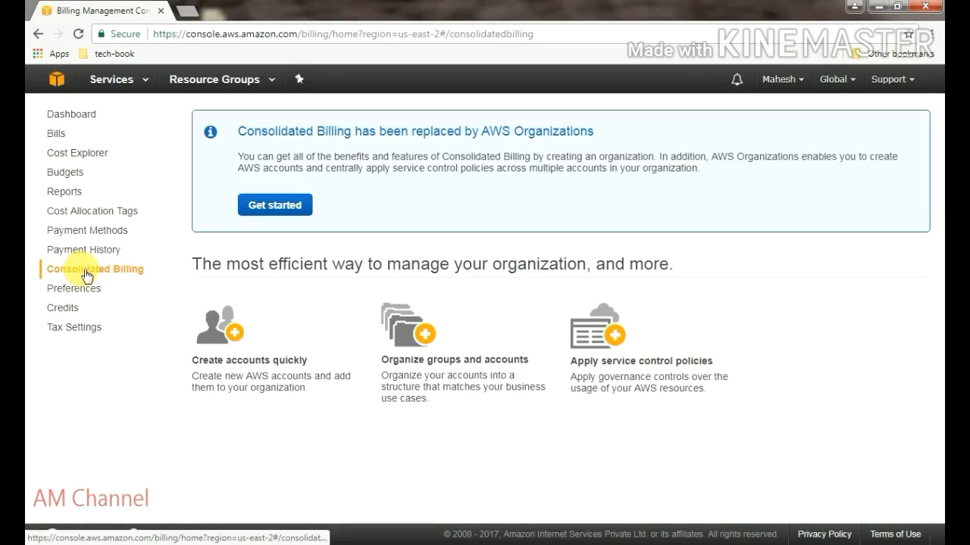
{"action": "mouse_move", "coordinate": [112, 298]}
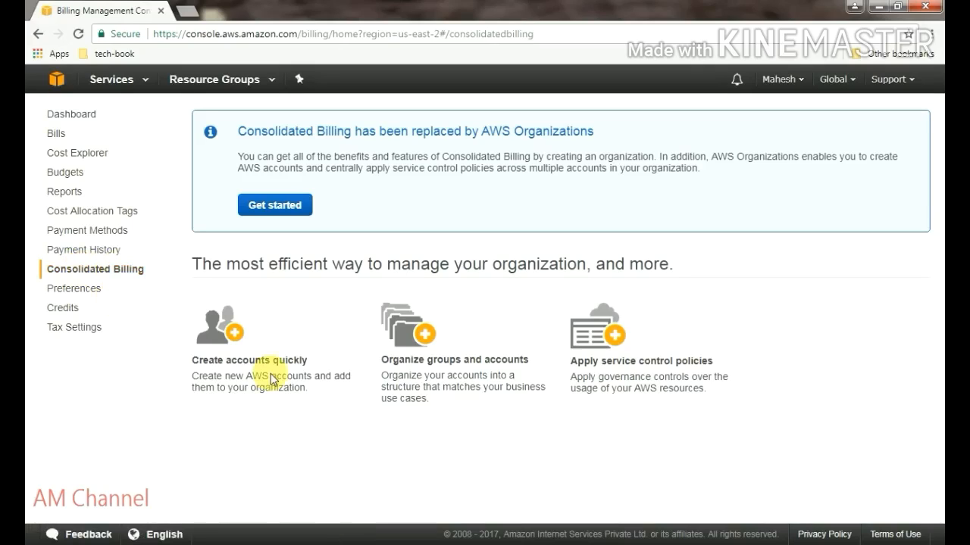
{"action": "mouse_move", "coordinate": [464, 336]}
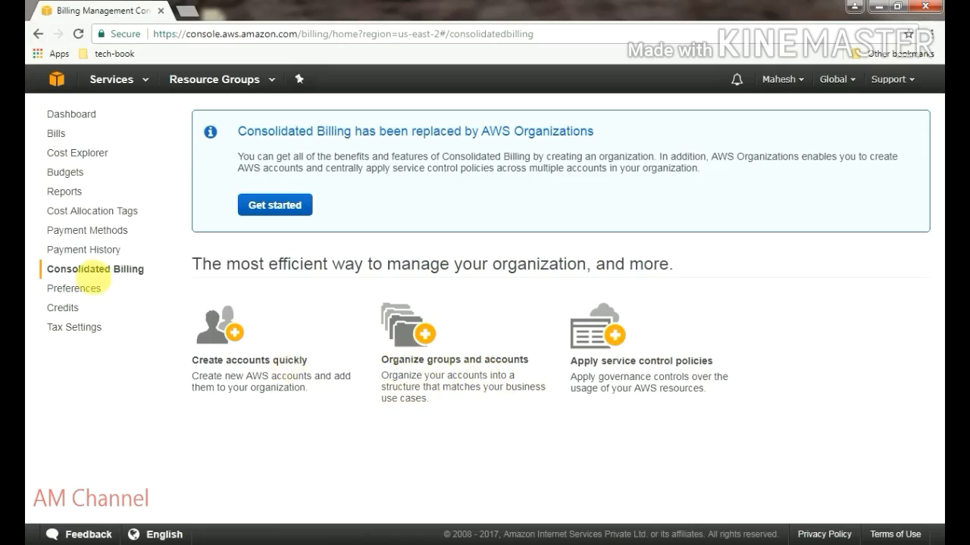
Toggle PDF invoices, billing alerts and billing reports on then off, and save preferences
{"action": "left_click", "coordinate": [73, 288]}
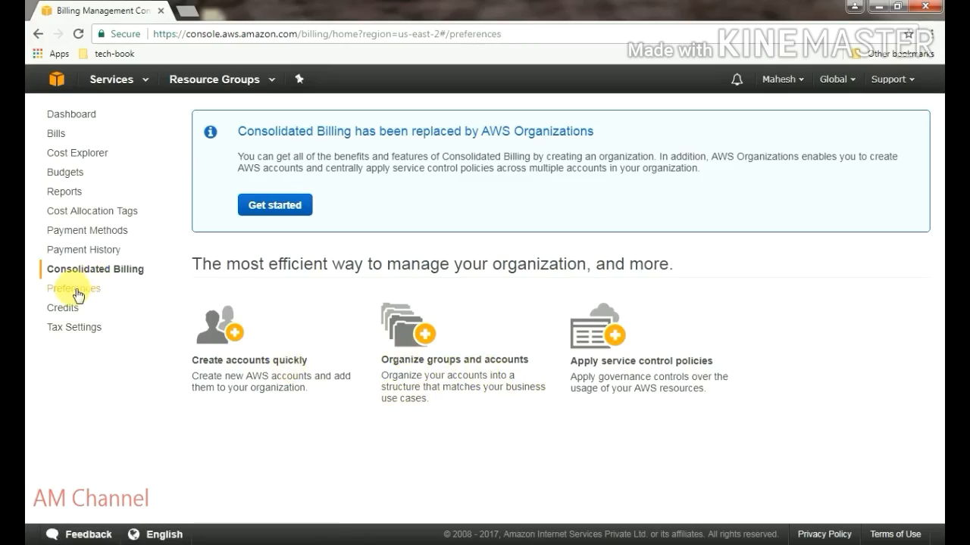
{"action": "left_click", "coordinate": [73, 288]}
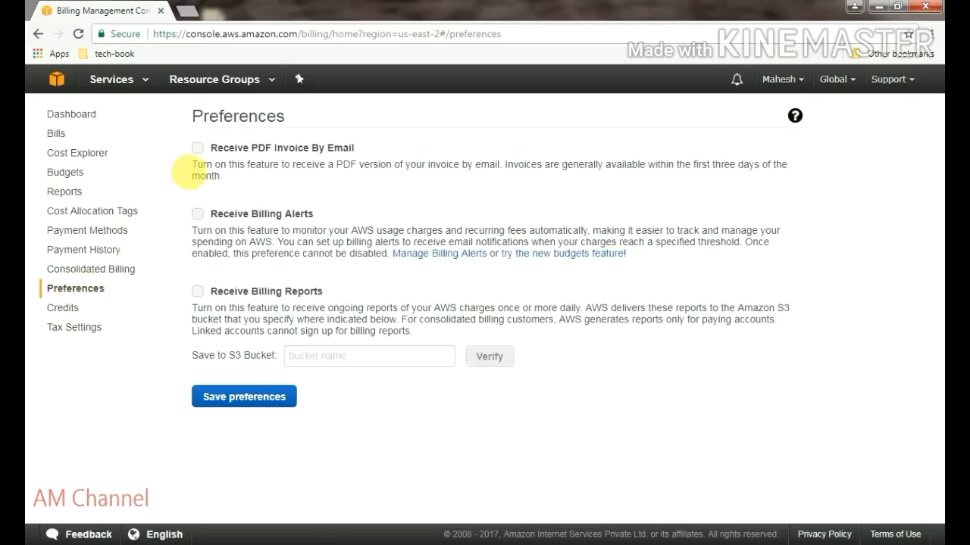
{"action": "mouse_move", "coordinate": [316, 195]}
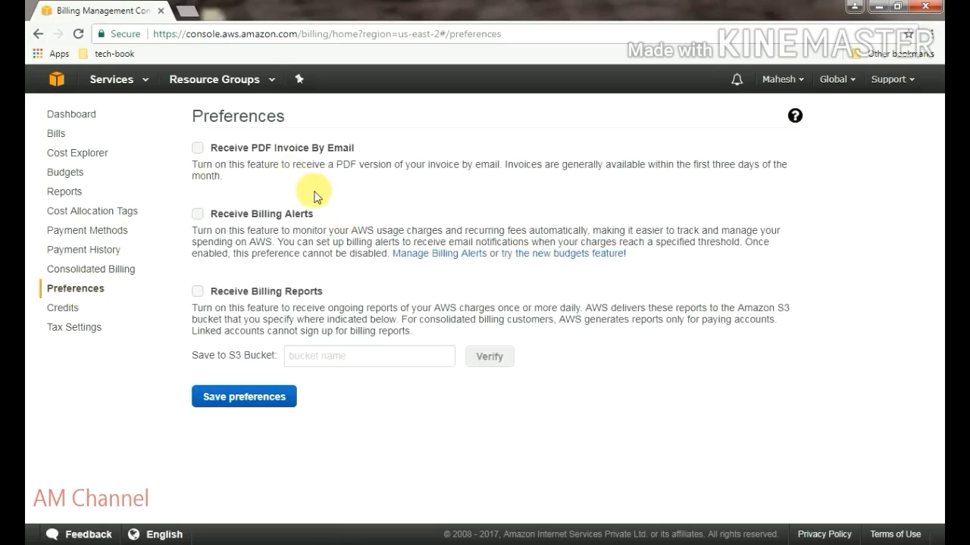
{"action": "mouse_move", "coordinate": [370, 210]}
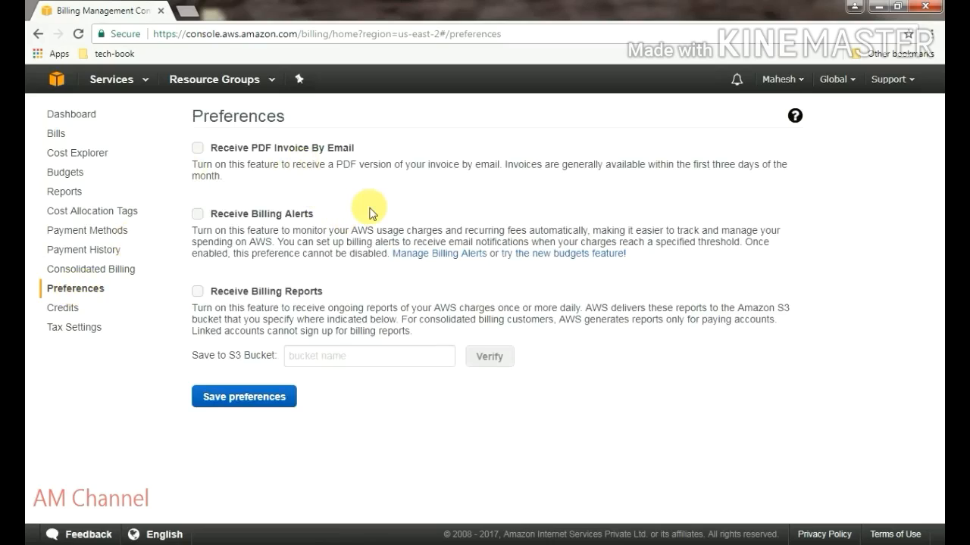
{"action": "mouse_move", "coordinate": [244, 184]}
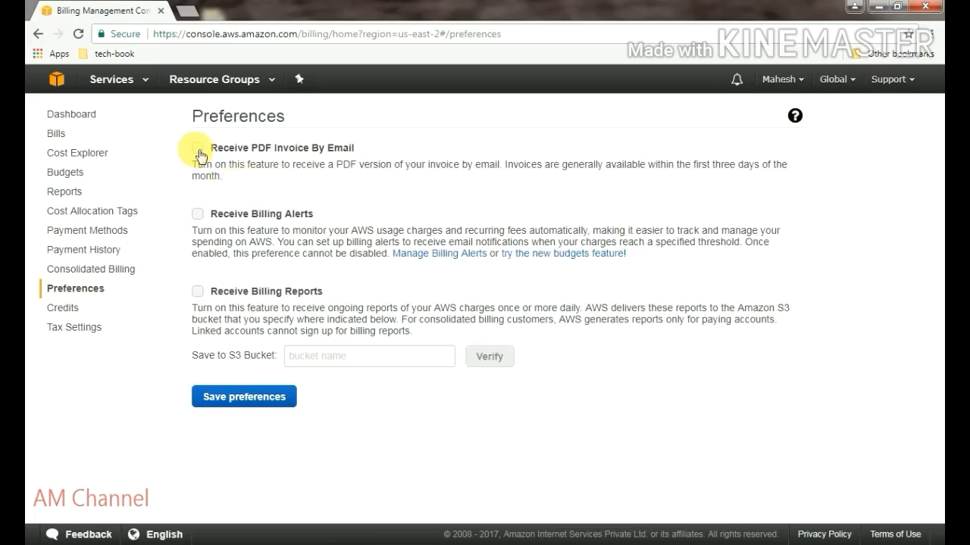
{"action": "left_click", "coordinate": [198, 147]}
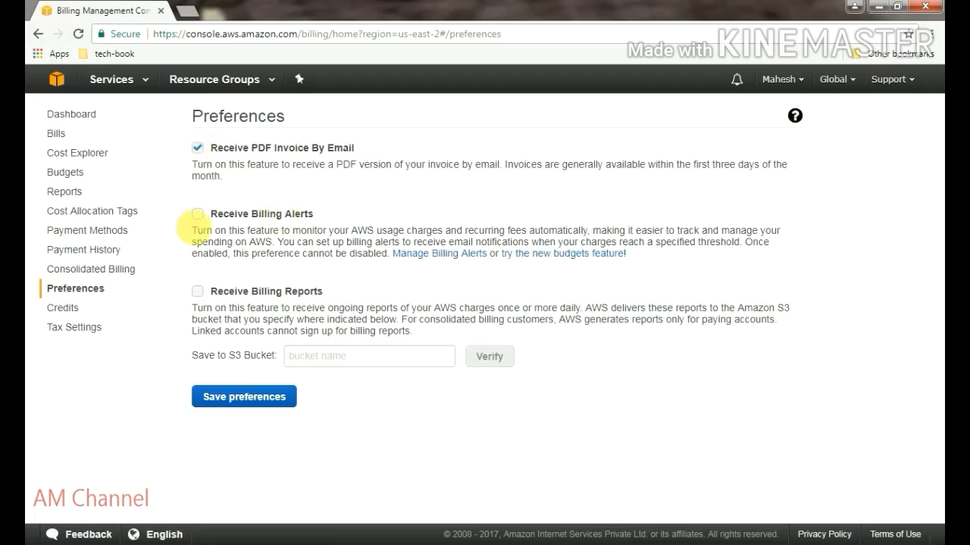
{"action": "left_click", "coordinate": [197, 213]}
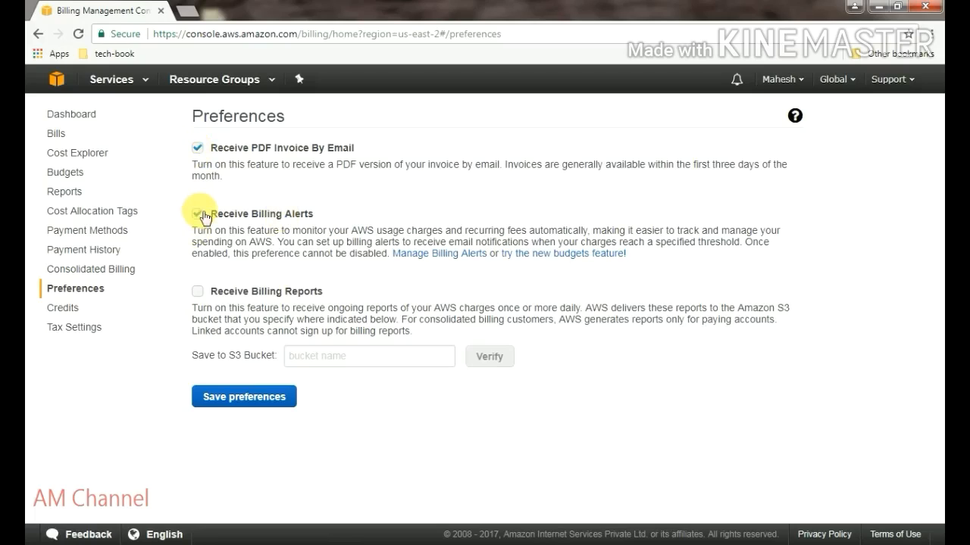
{"action": "left_click", "coordinate": [198, 213]}
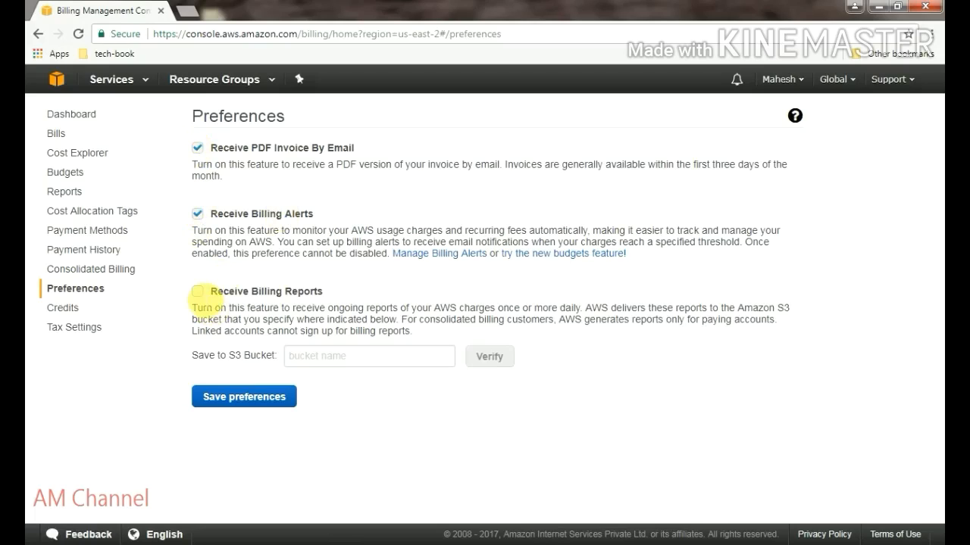
{"action": "left_click", "coordinate": [197, 291]}
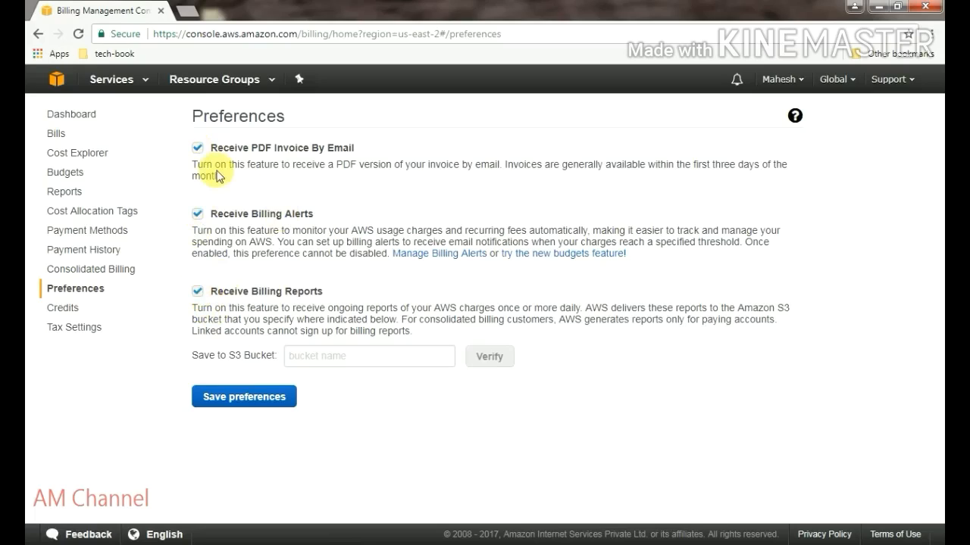
{"action": "left_click", "coordinate": [197, 147]}
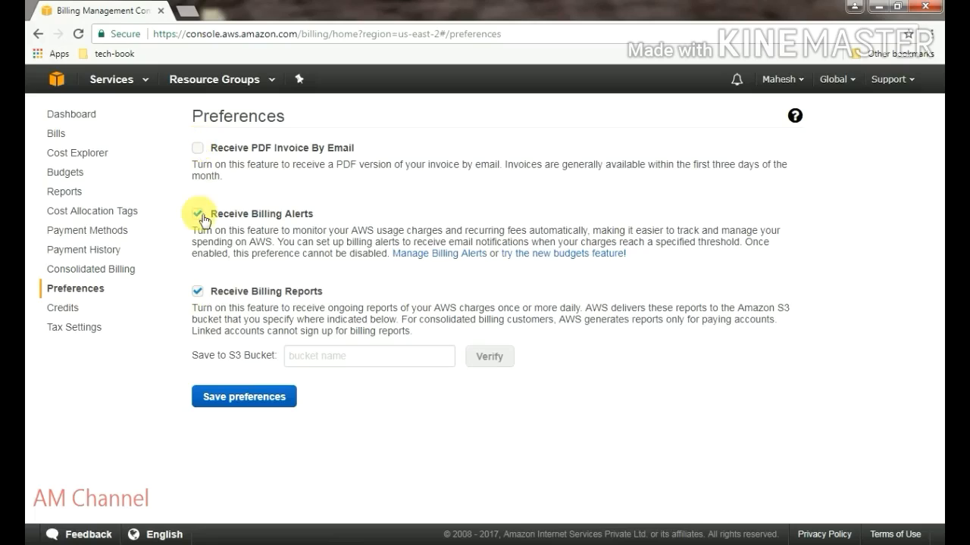
{"action": "left_click", "coordinate": [198, 214]}
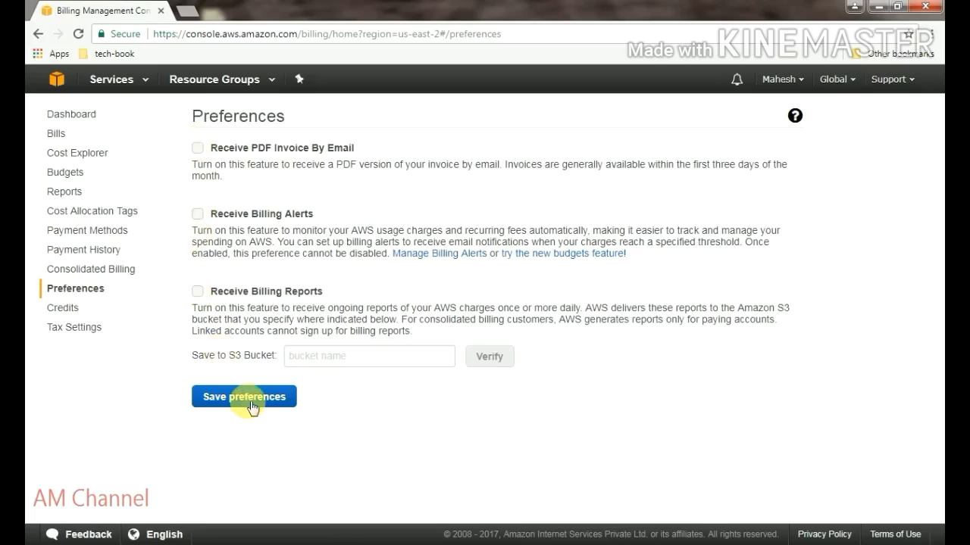
{"action": "left_click", "coordinate": [244, 396]}
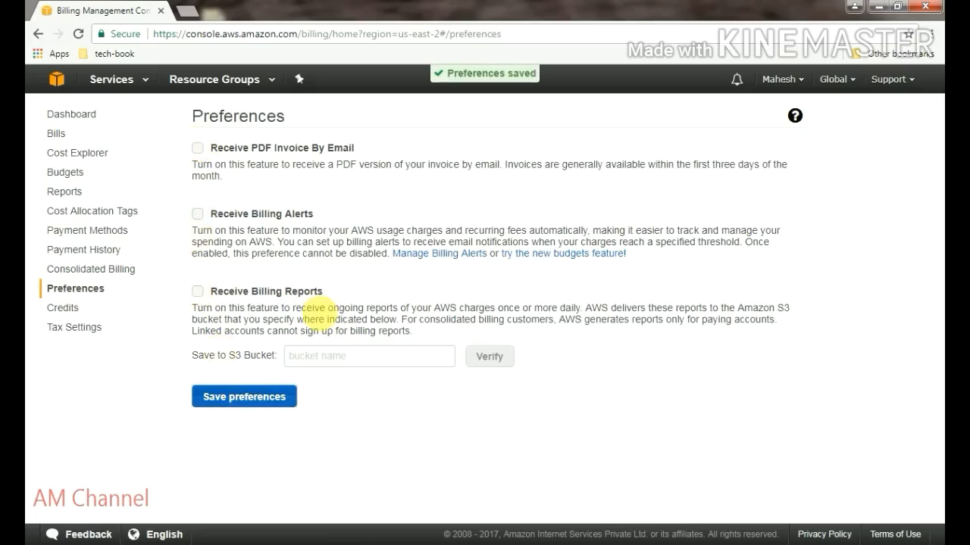
{"action": "mouse_move", "coordinate": [397, 303]}
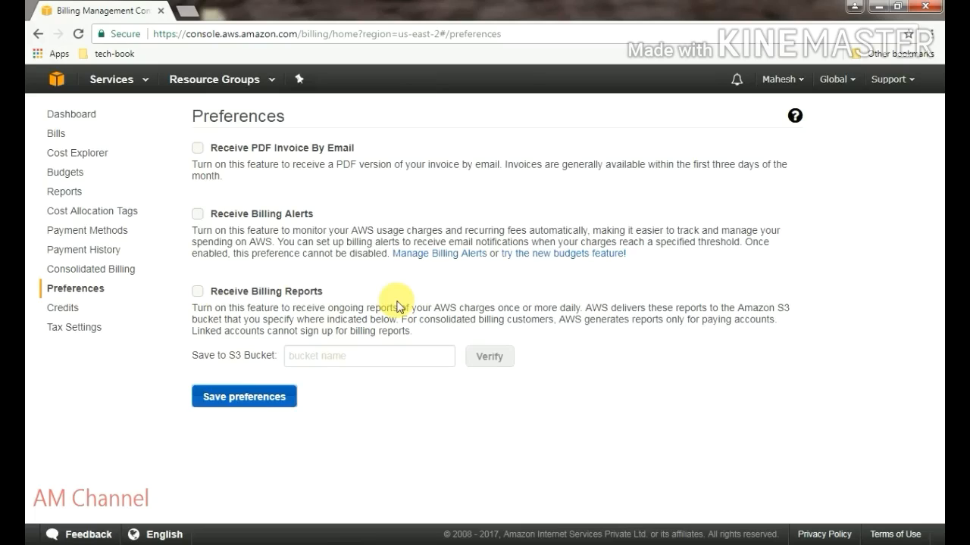
{"action": "mouse_move", "coordinate": [449, 286]}
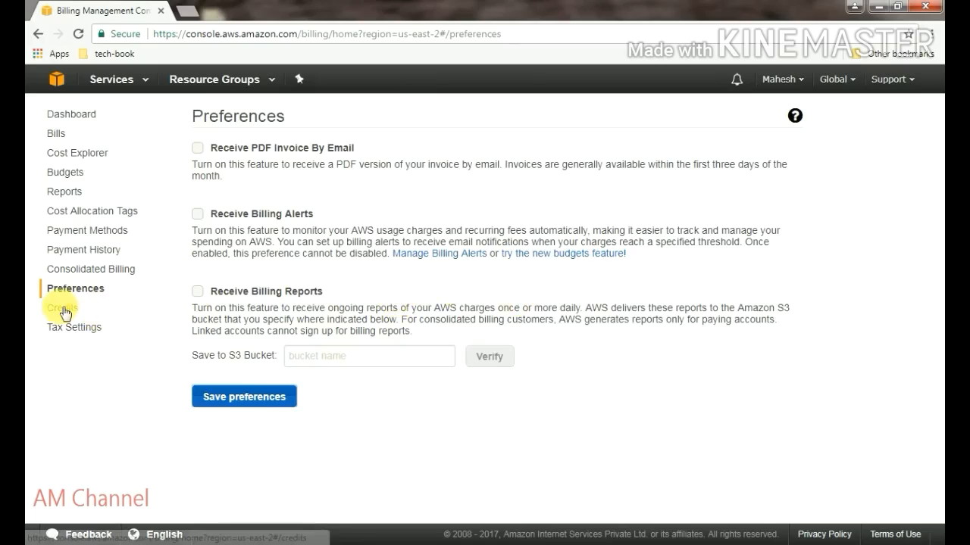
Go to Credits and start filling the security check field for promo redemption
{"action": "left_click", "coordinate": [61, 306]}
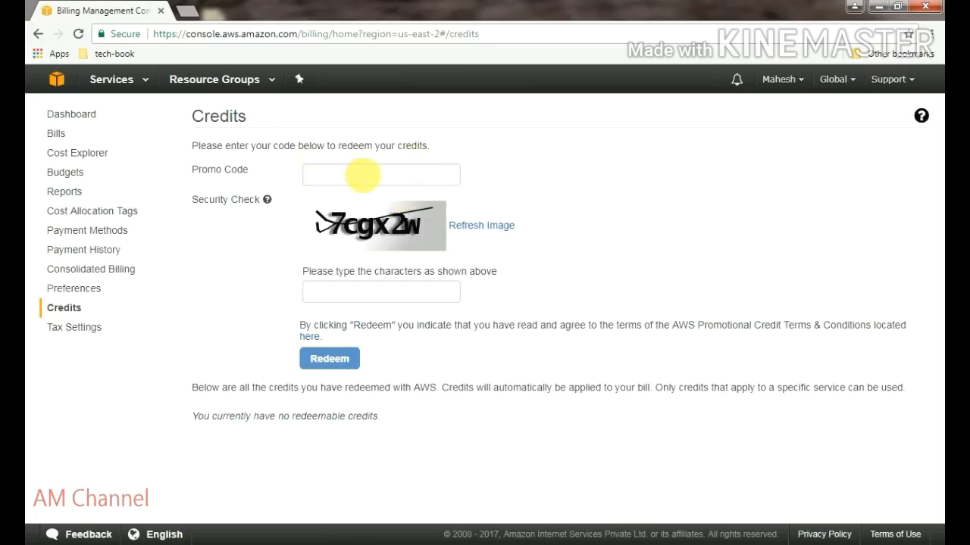
{"action": "left_click", "coordinate": [380, 175]}
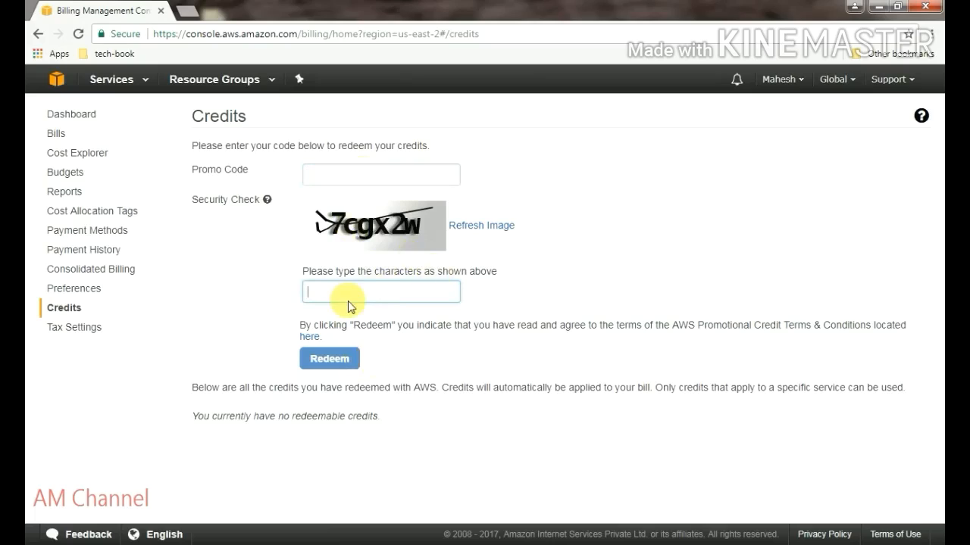
{"action": "mouse_move", "coordinate": [208, 246]}
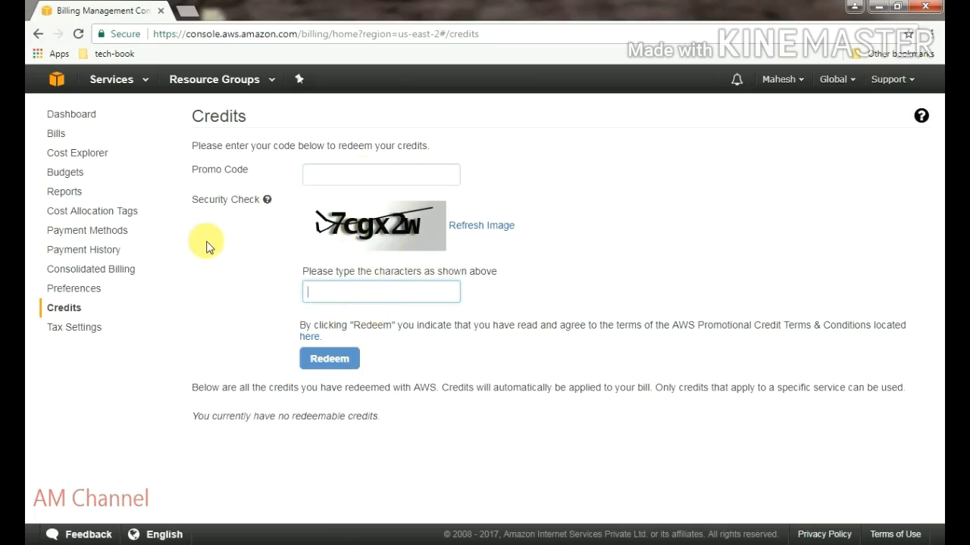
{"action": "mouse_move", "coordinate": [74, 327]}
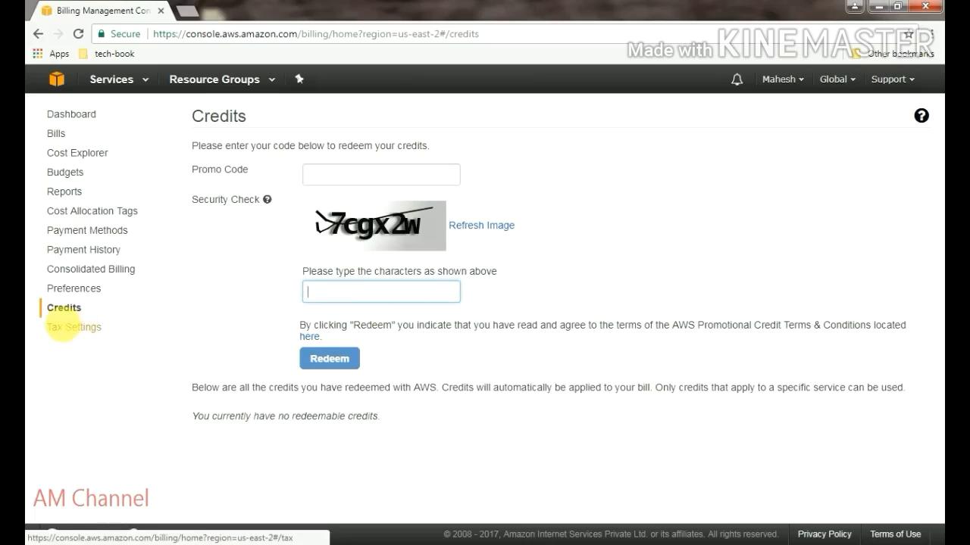
Show Tax Settings, with no PAN or tax registration numbers on file
{"action": "left_click", "coordinate": [75, 328]}
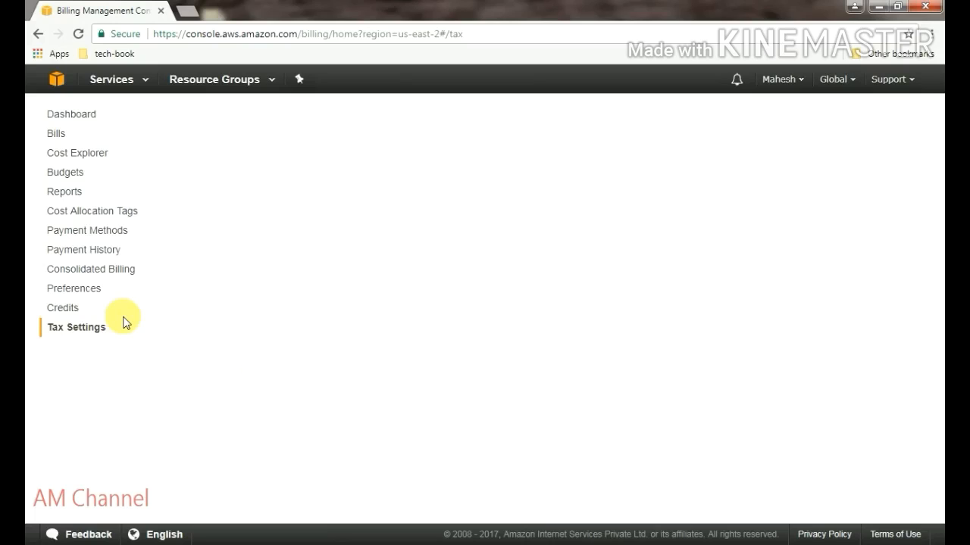
{"action": "mouse_move", "coordinate": [478, 287]}
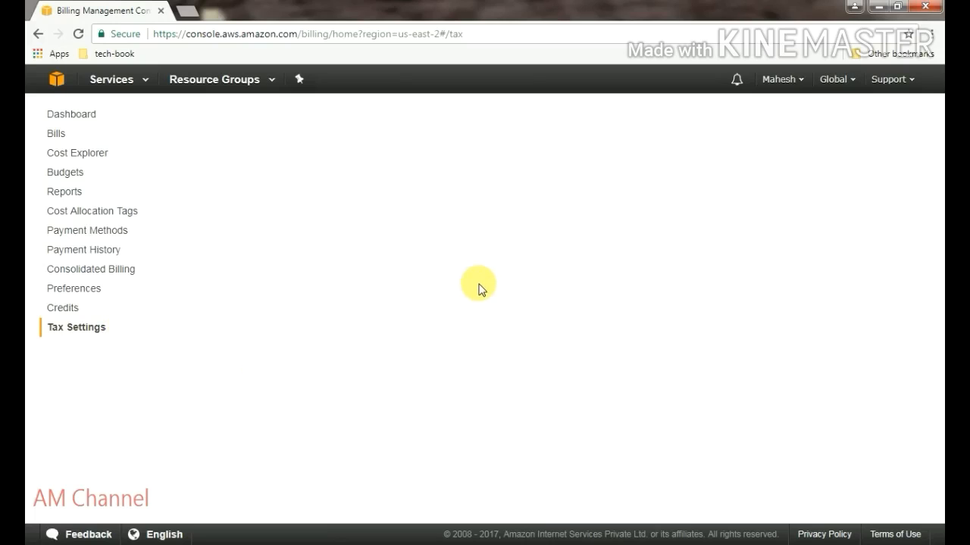
{"action": "left_click", "coordinate": [75, 326]}
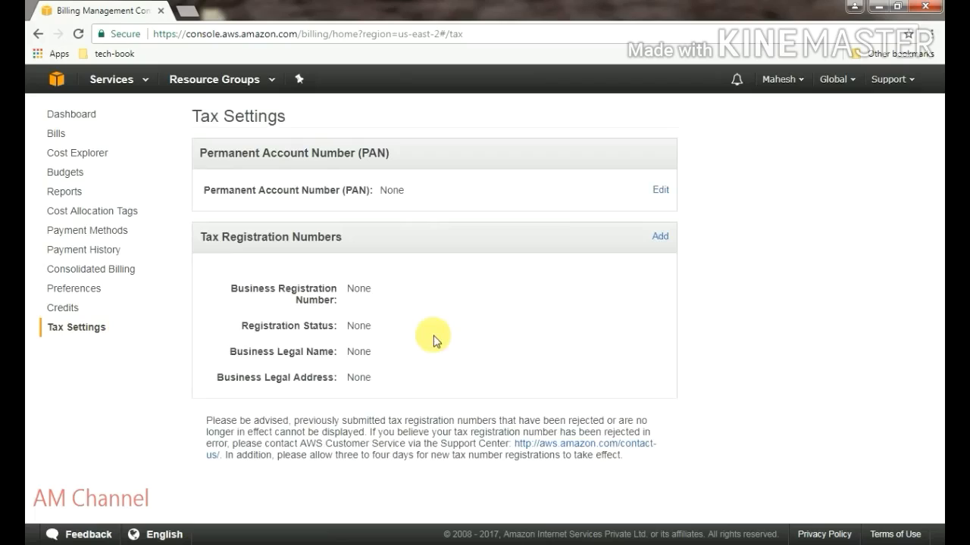
{"action": "mouse_move", "coordinate": [403, 179]}
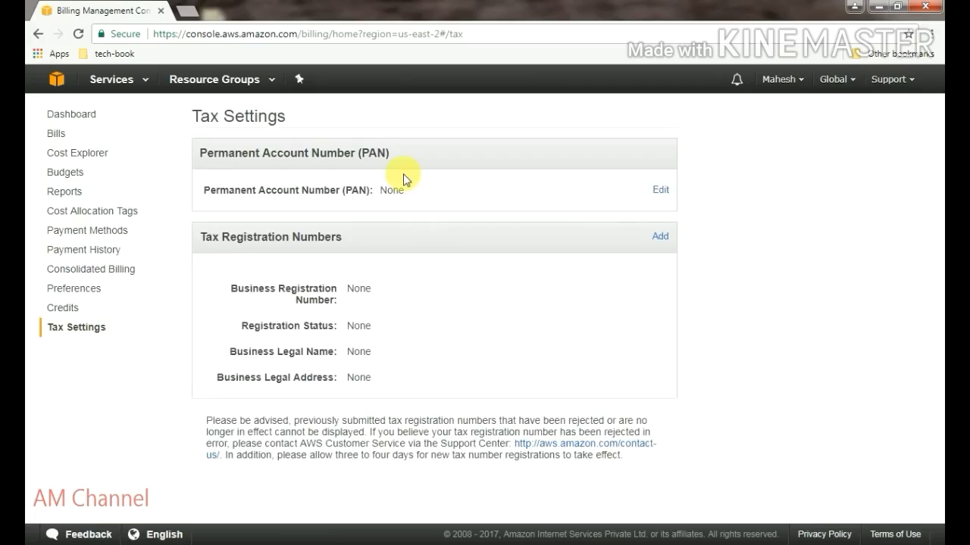
{"action": "mouse_move", "coordinate": [530, 205]}
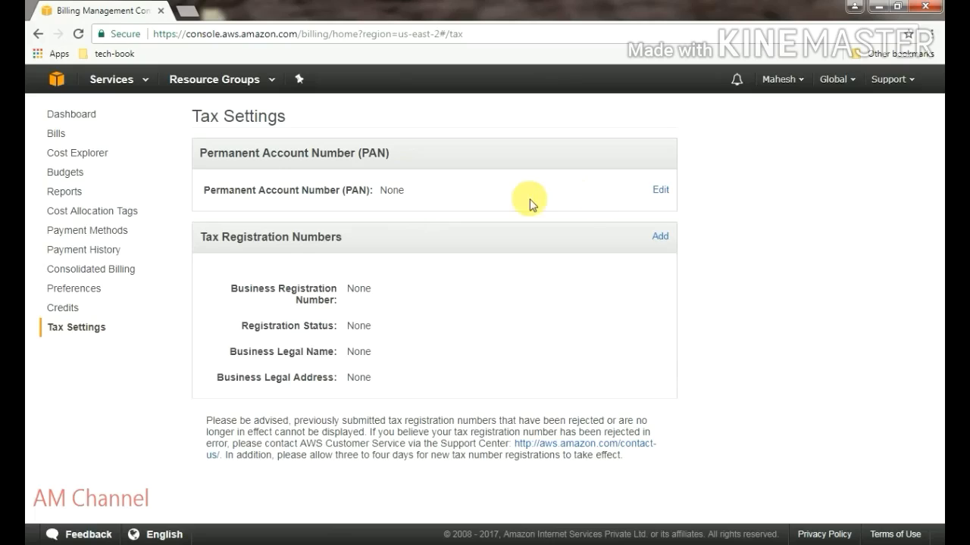
{"action": "mouse_move", "coordinate": [419, 303]}
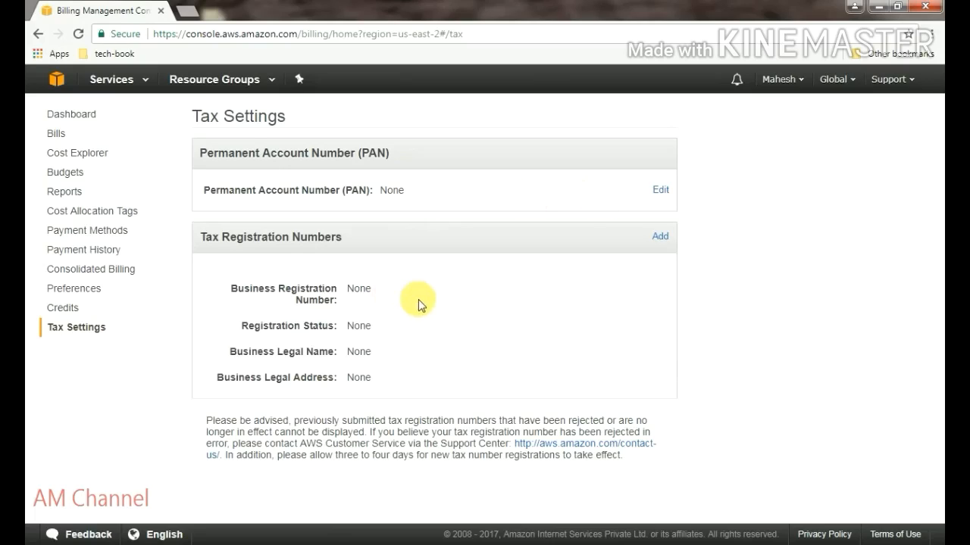
{"action": "mouse_move", "coordinate": [487, 351]}
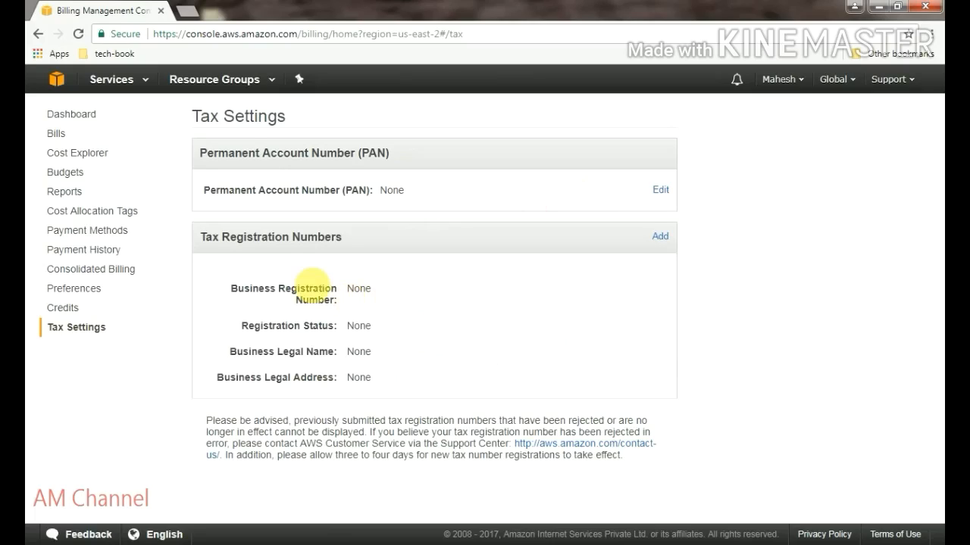
{"action": "mouse_move", "coordinate": [470, 216]}
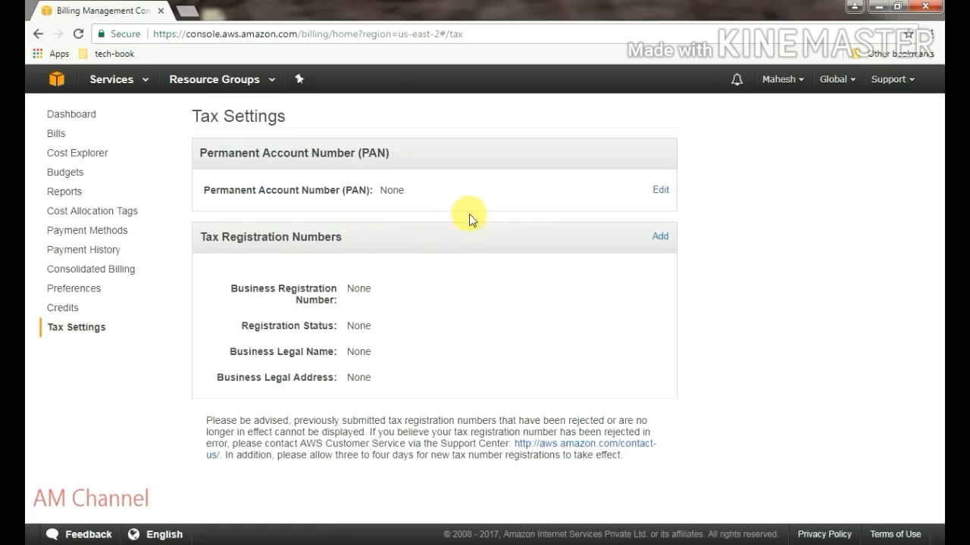
{"action": "mouse_move", "coordinate": [80, 133]}
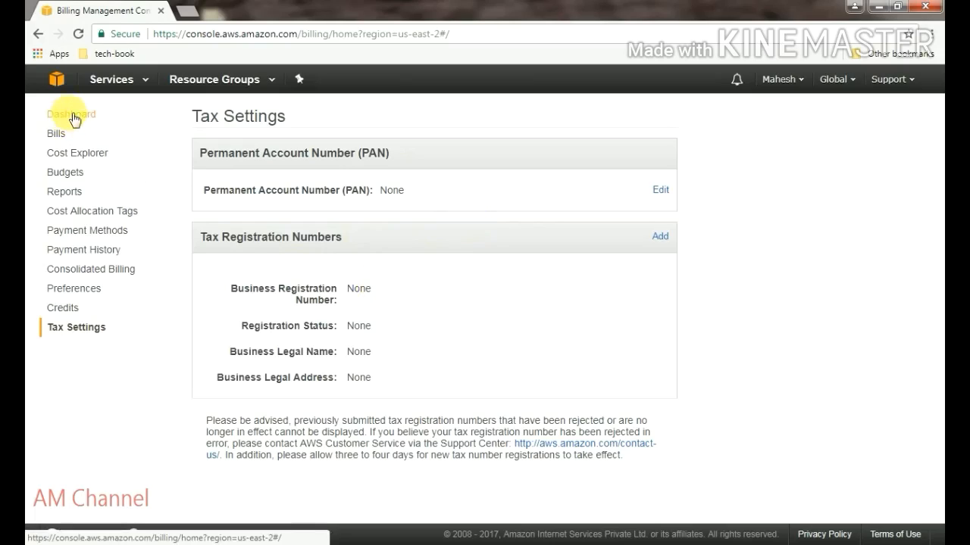
Return to the Billing Dashboard and bring up the account name dropdown
{"action": "left_click", "coordinate": [71, 114]}
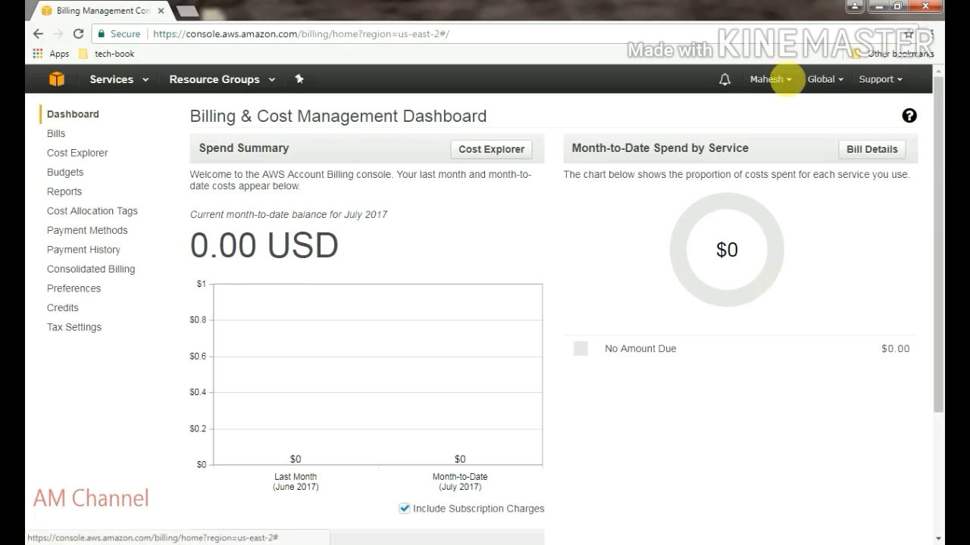
{"action": "left_click", "coordinate": [768, 79]}
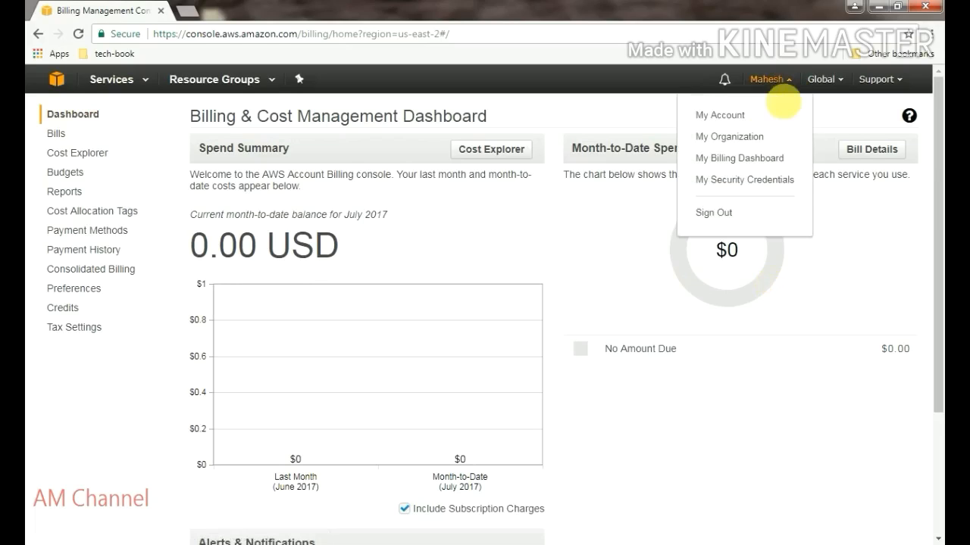
{"action": "mouse_move", "coordinate": [729, 140]}
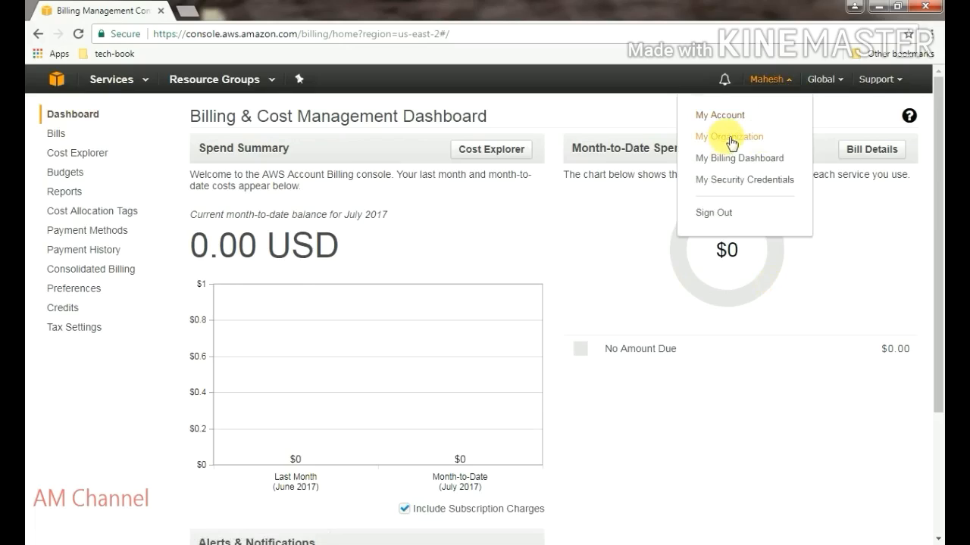
Open My Organization from the account menu to reach the AWS Organizations welcome page
{"action": "left_click", "coordinate": [728, 137]}
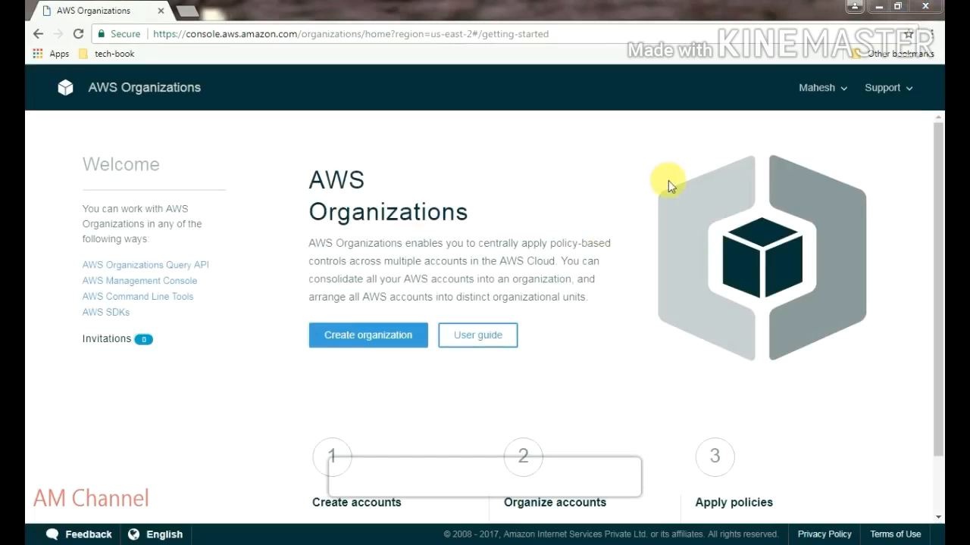
{"action": "mouse_move", "coordinate": [629, 227]}
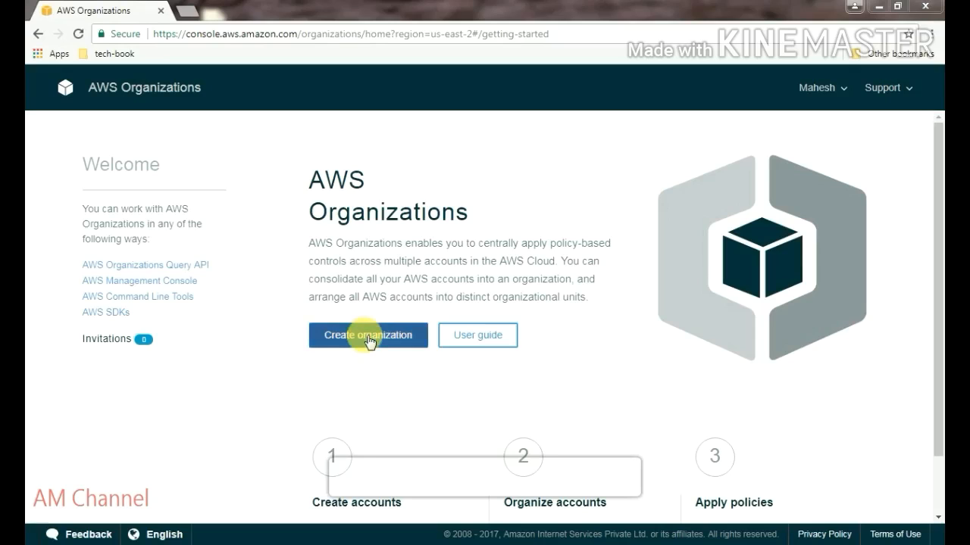
Create an organization with the Enable All Features option selected
{"action": "left_click", "coordinate": [368, 335]}
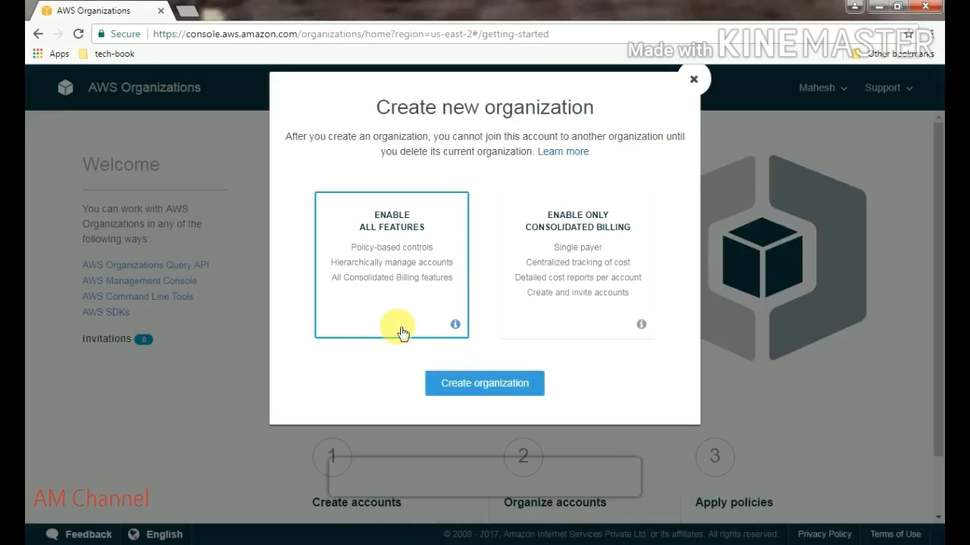
{"action": "mouse_move", "coordinate": [409, 315]}
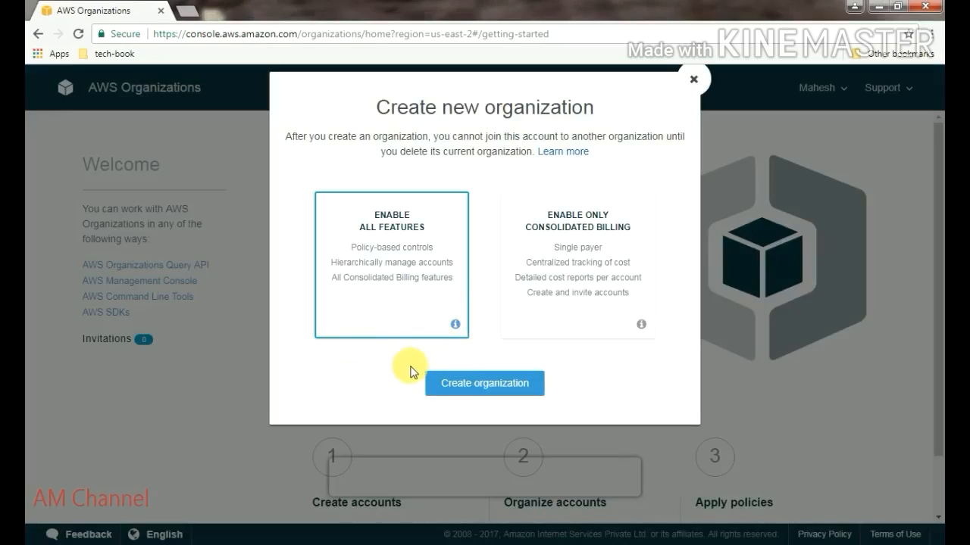
{"action": "mouse_move", "coordinate": [402, 267]}
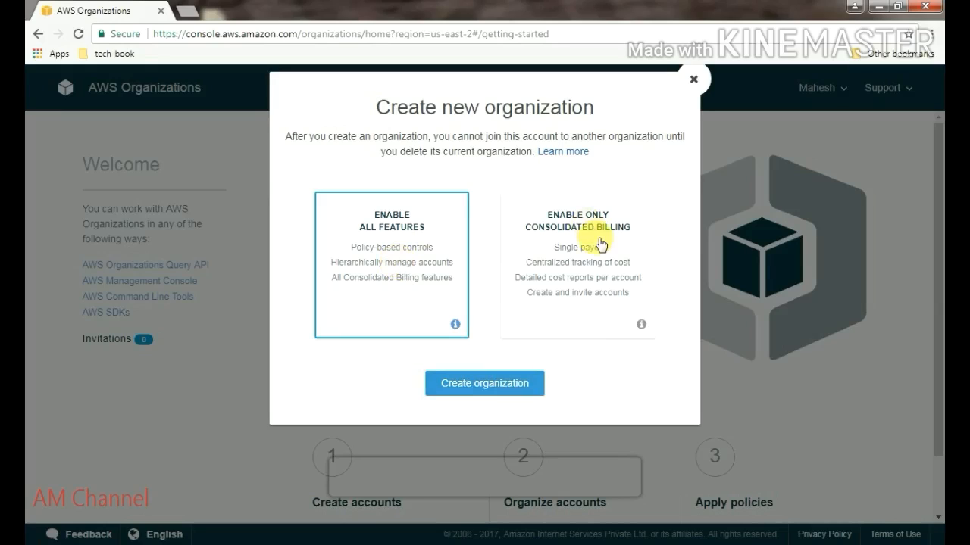
{"action": "mouse_move", "coordinate": [594, 263]}
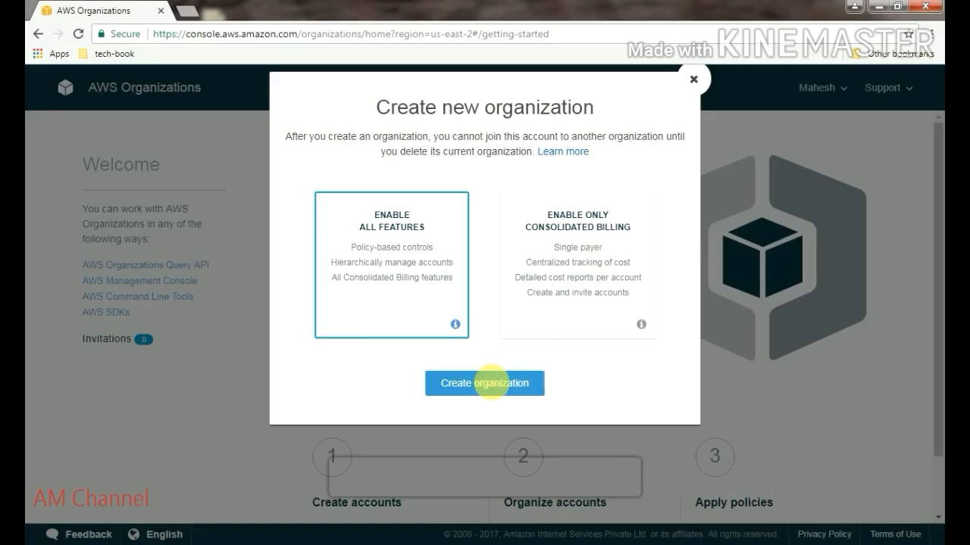
{"action": "left_click", "coordinate": [576, 265]}
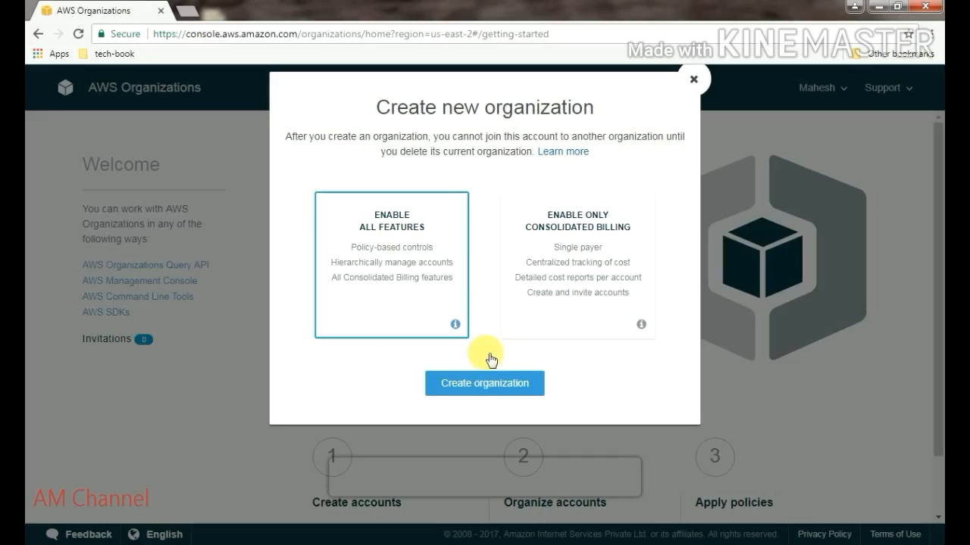
{"action": "mouse_move", "coordinate": [484, 382]}
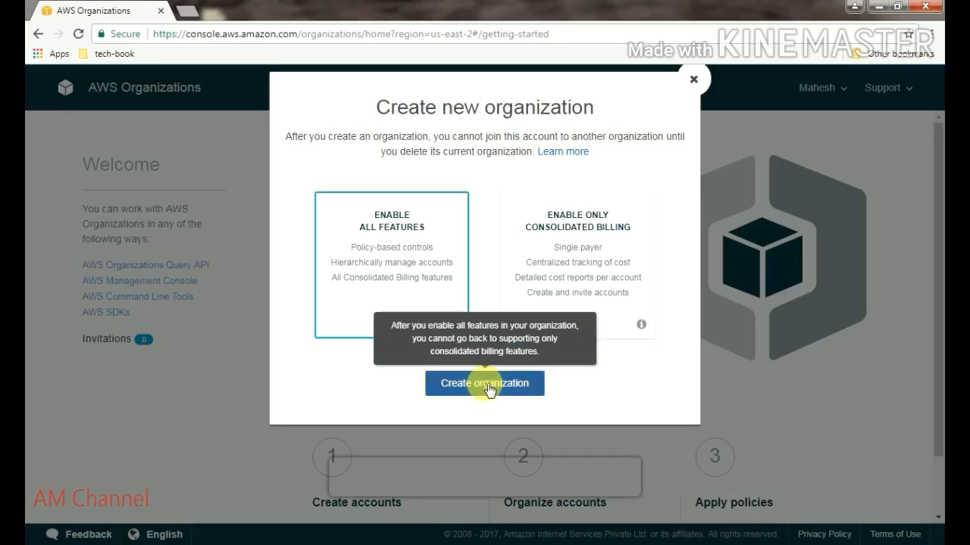
{"action": "left_click", "coordinate": [484, 384]}
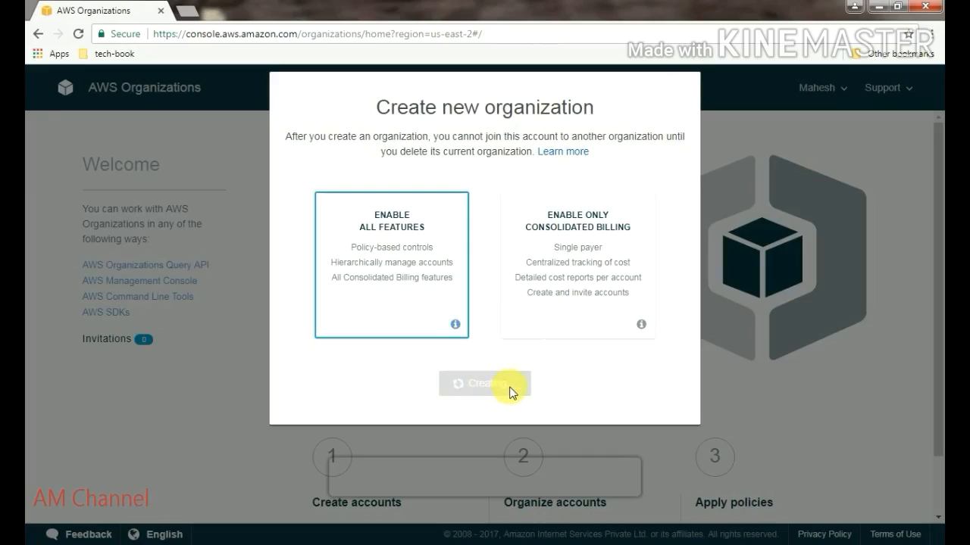
Let organization creation finish and review the Accounts list with the master account joined
{"action": "left_click", "coordinate": [485, 384]}
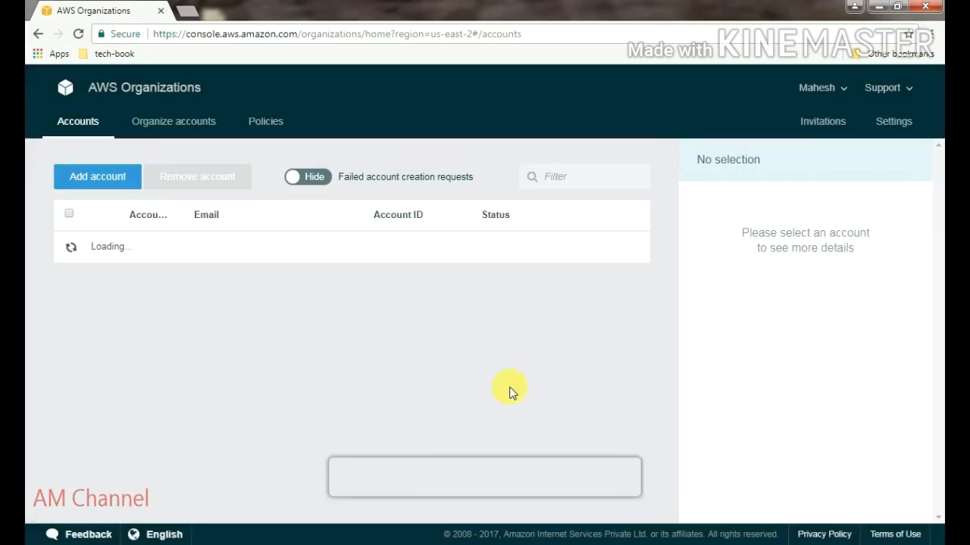
{"action": "mouse_move", "coordinate": [487, 345]}
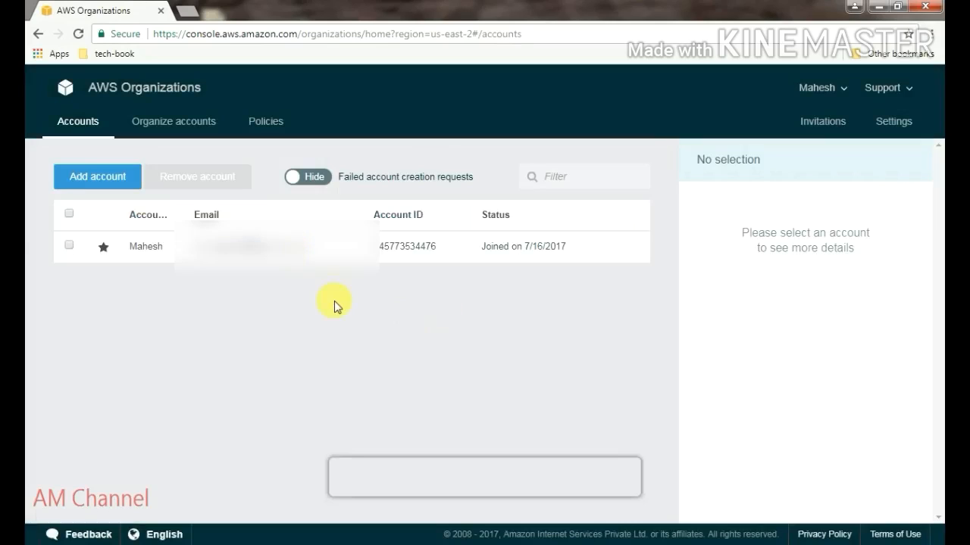
{"action": "mouse_move", "coordinate": [593, 202]}
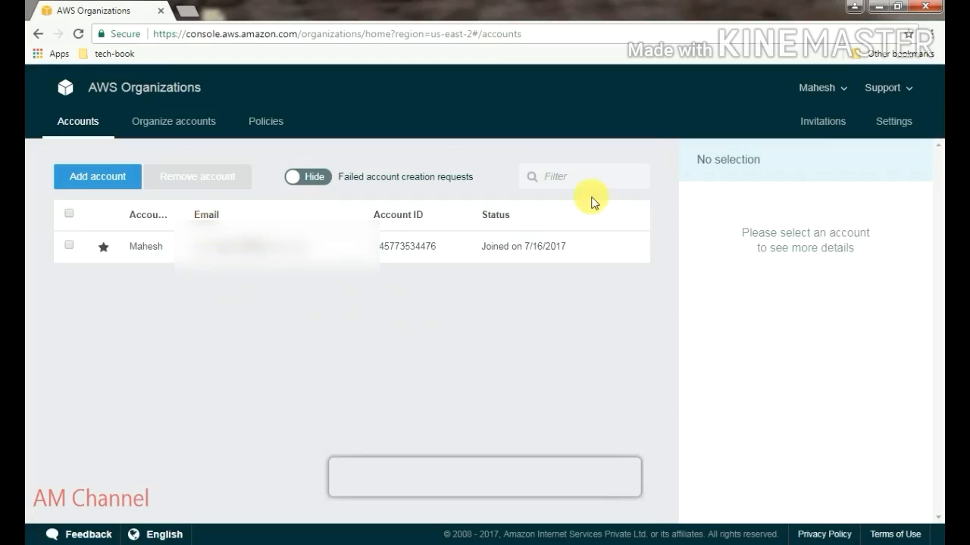
{"action": "mouse_move", "coordinate": [172, 363]}
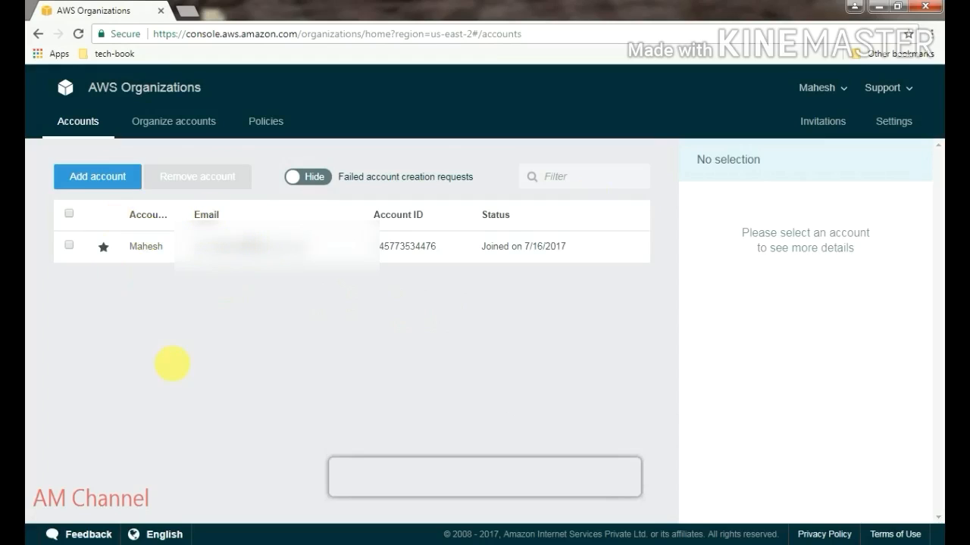
{"action": "left_click", "coordinate": [173, 121]}
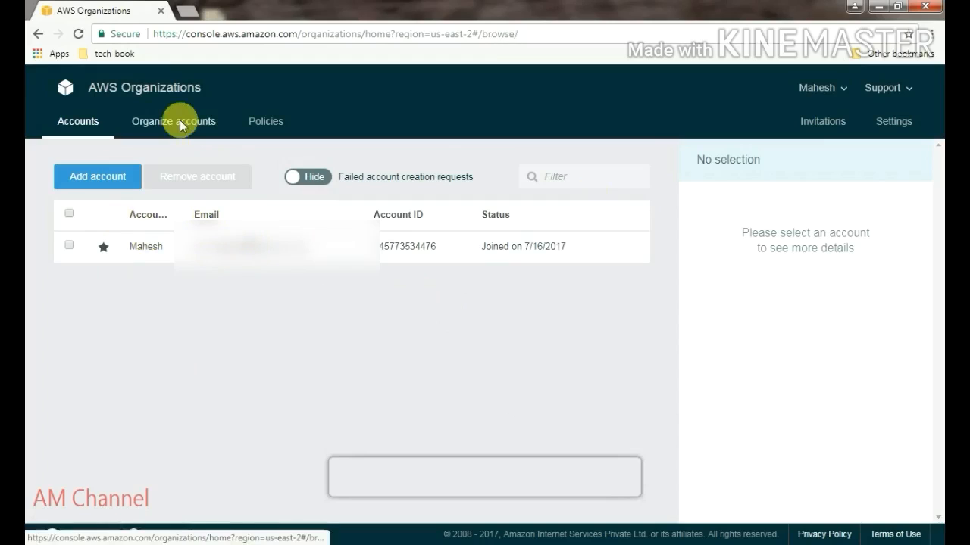
Show the Organize accounts tab, whose tree holds only the Root
{"action": "left_click", "coordinate": [173, 121]}
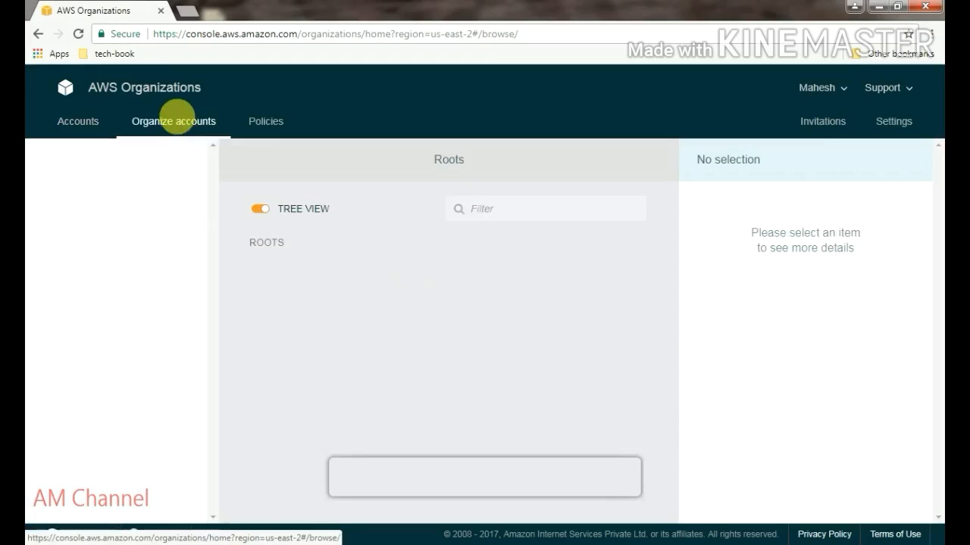
{"action": "left_click", "coordinate": [174, 121]}
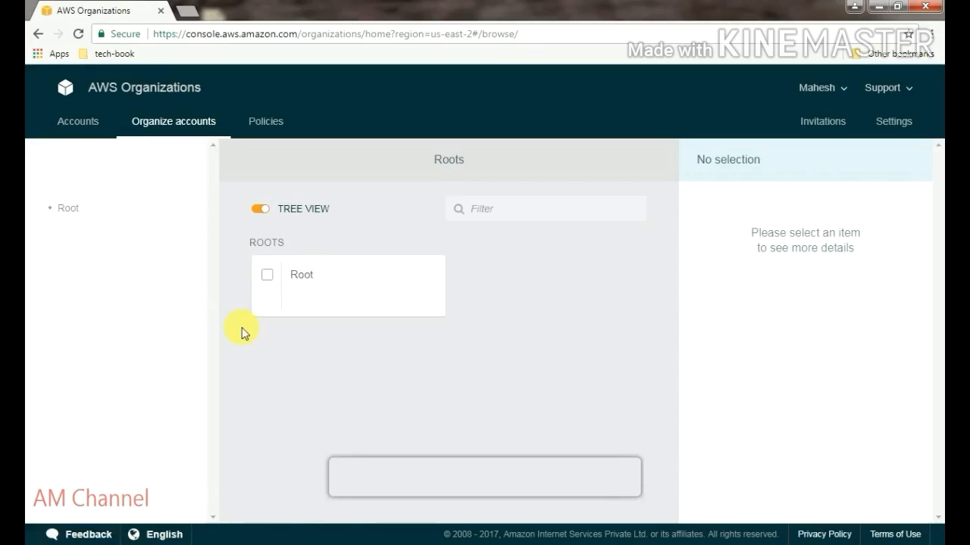
{"action": "mouse_move", "coordinate": [271, 396]}
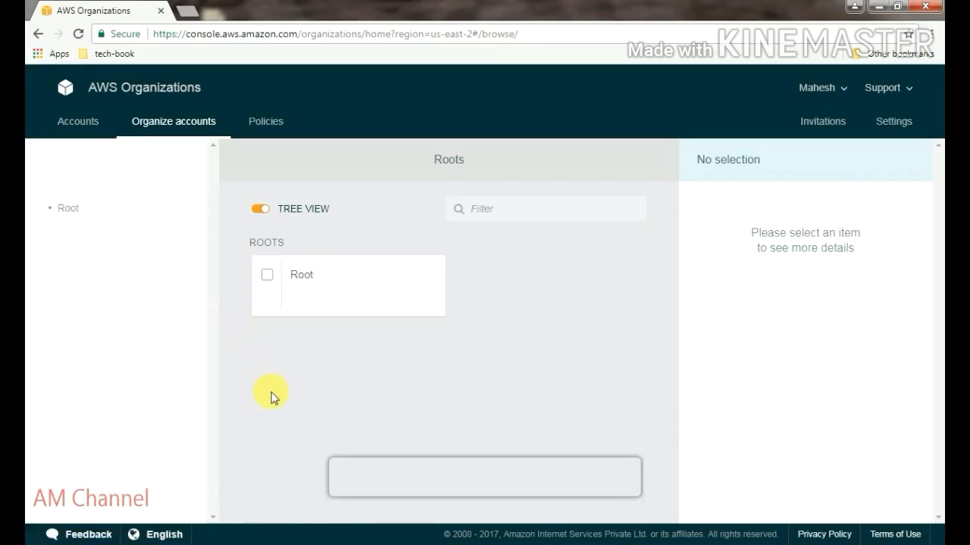
{"action": "mouse_move", "coordinate": [339, 350]}
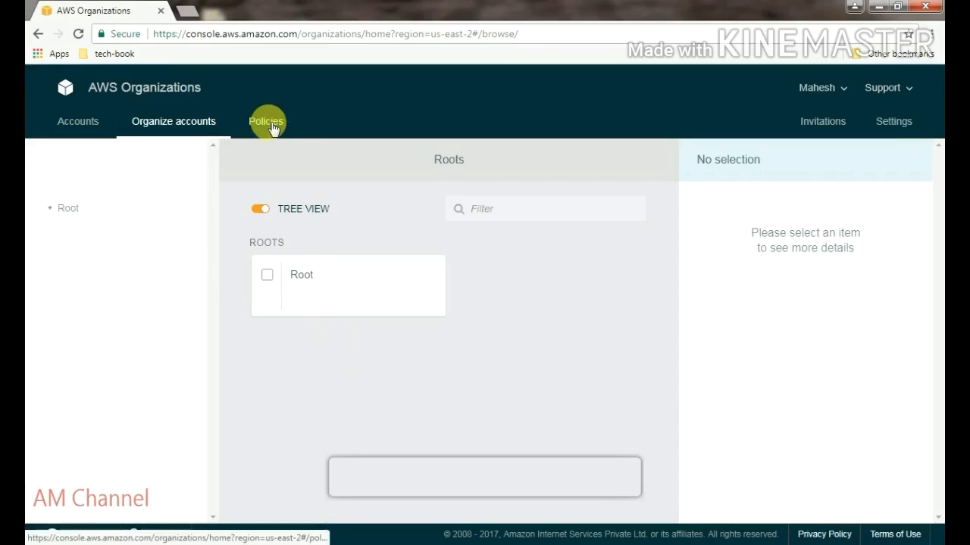
Show the Policies tab listing the FullAWSAccess service control policy
{"action": "left_click", "coordinate": [266, 121]}
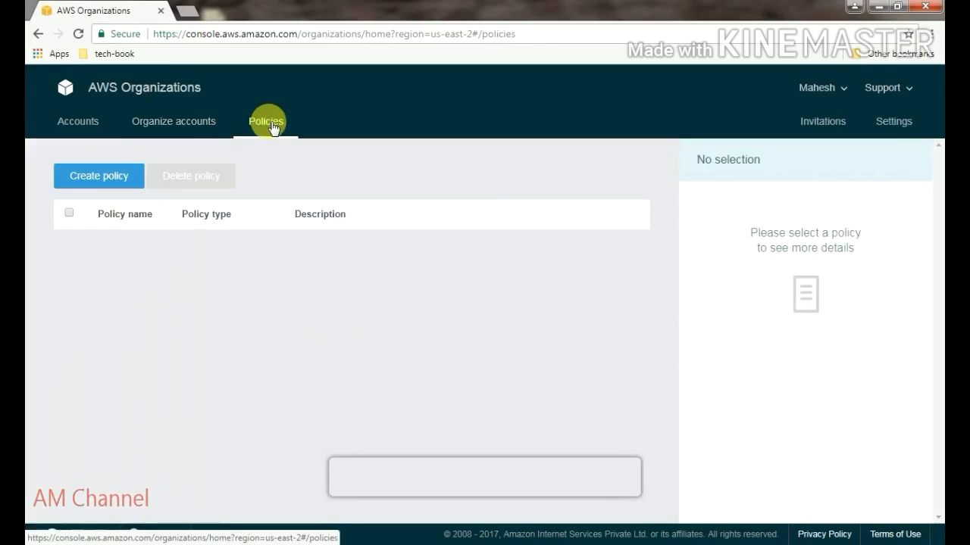
{"action": "left_click", "coordinate": [265, 122]}
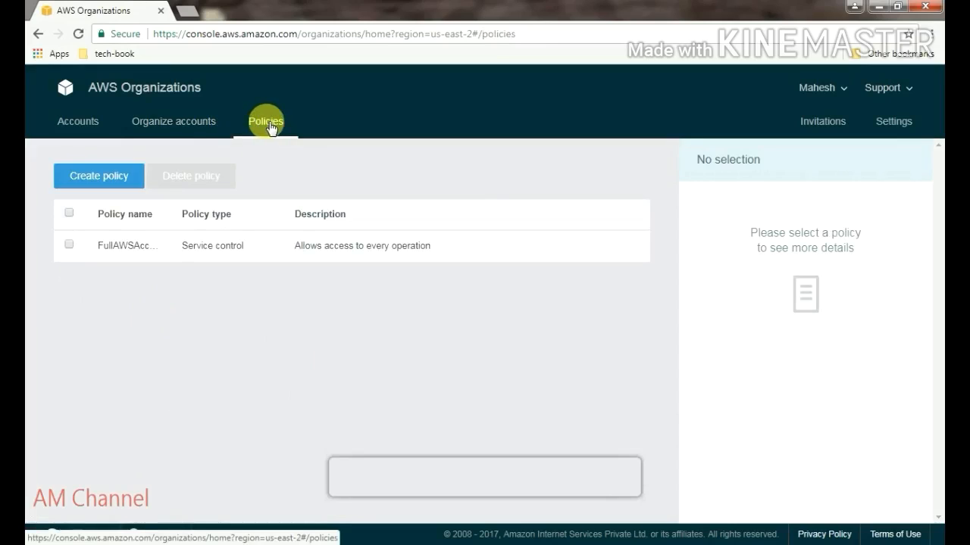
{"action": "mouse_move", "coordinate": [140, 245]}
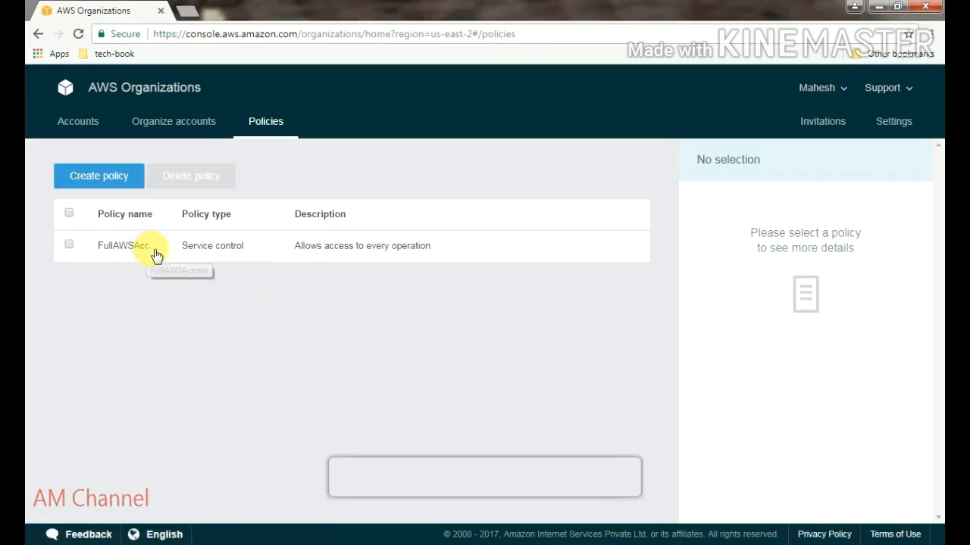
{"action": "mouse_move", "coordinate": [223, 245]}
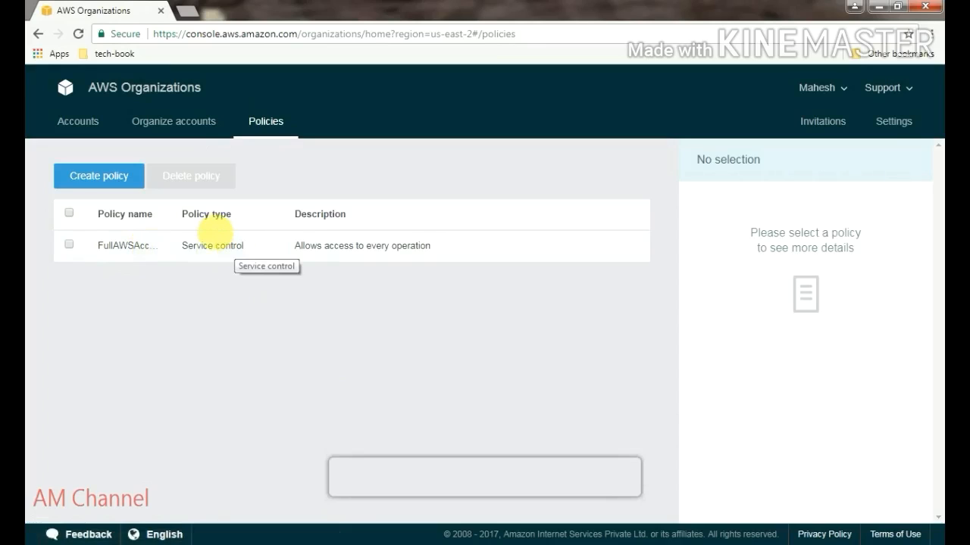
{"action": "mouse_move", "coordinate": [415, 263]}
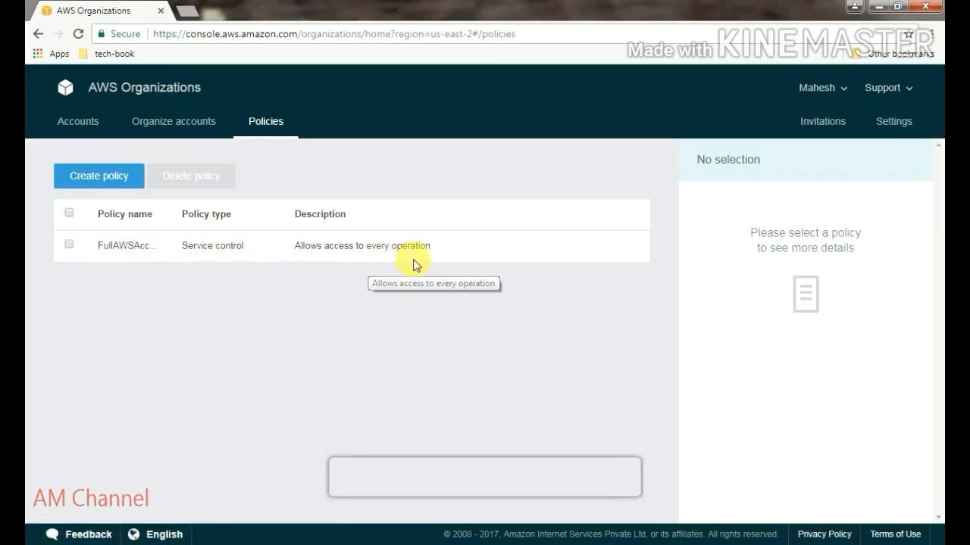
{"action": "mouse_move", "coordinate": [345, 253]}
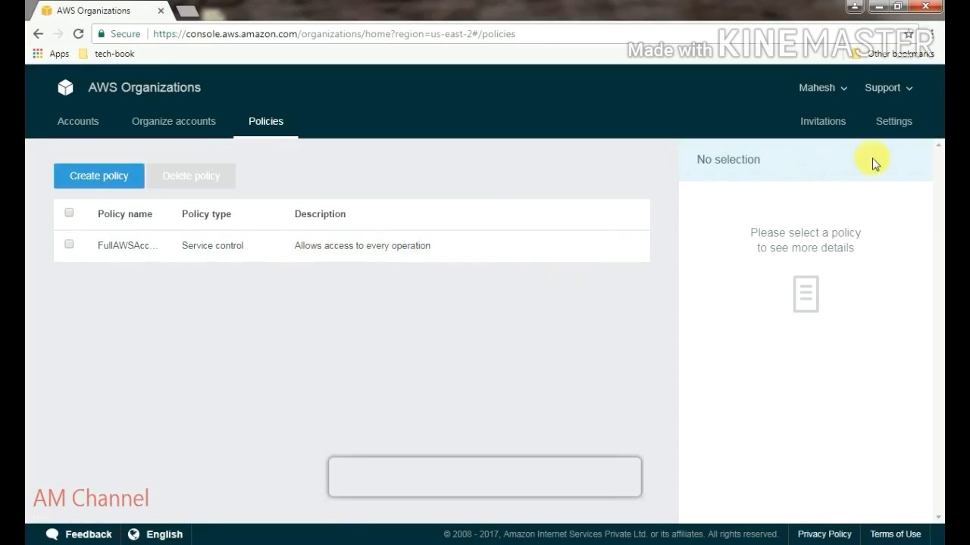
Delete the organization from its settings and confirm in the Delete organization dialog
{"action": "left_click", "coordinate": [894, 121]}
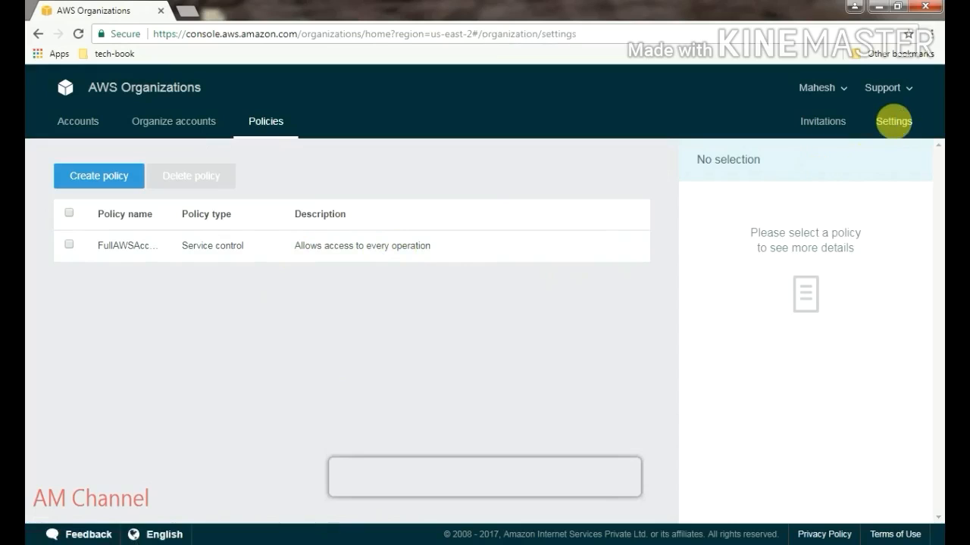
{"action": "left_click", "coordinate": [893, 121]}
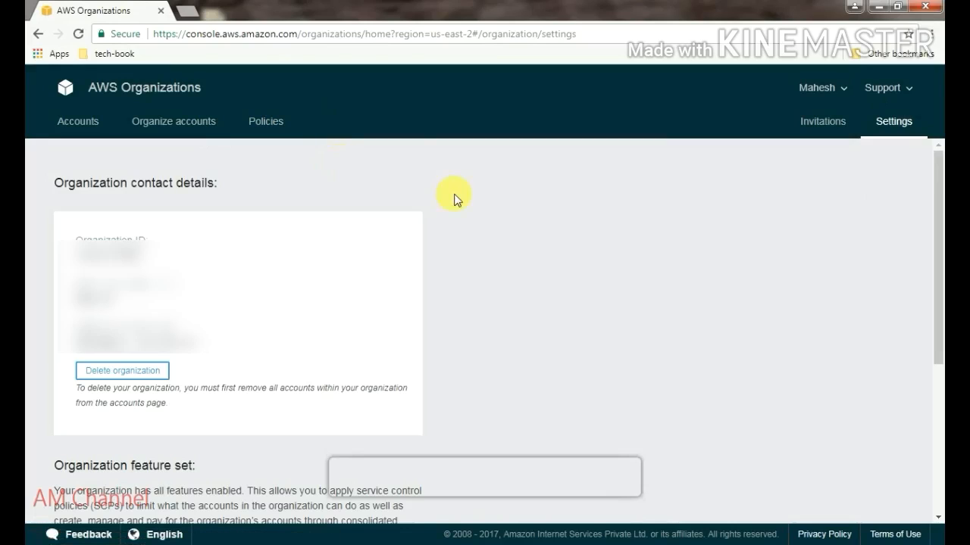
{"action": "scroll", "scroll_direction": "down", "scroll_amount": 3}
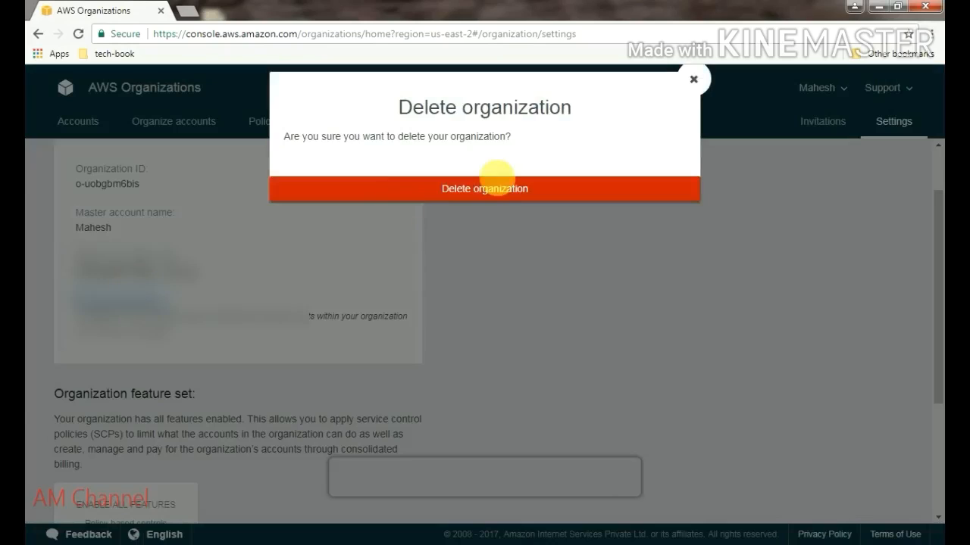
{"action": "left_click", "coordinate": [484, 188]}
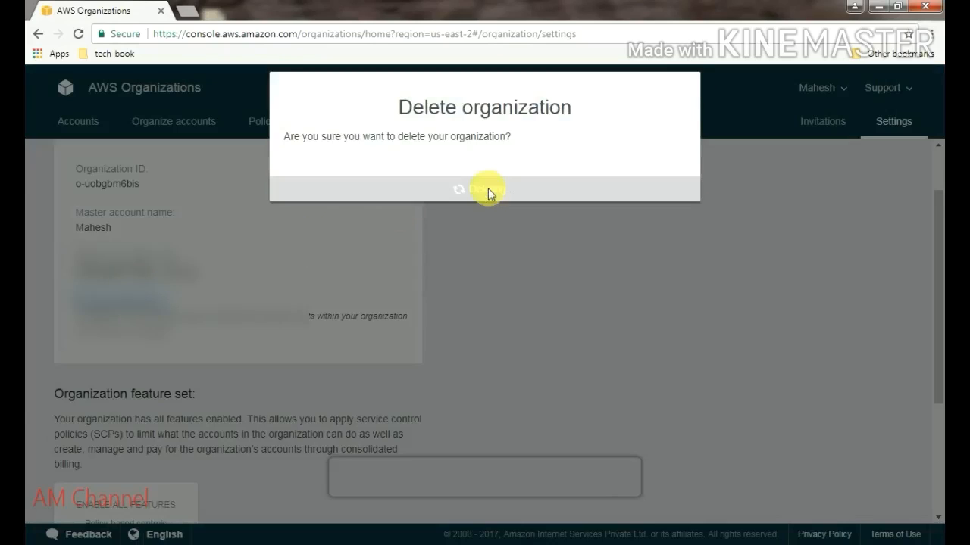
{"action": "left_click", "coordinate": [484, 189]}
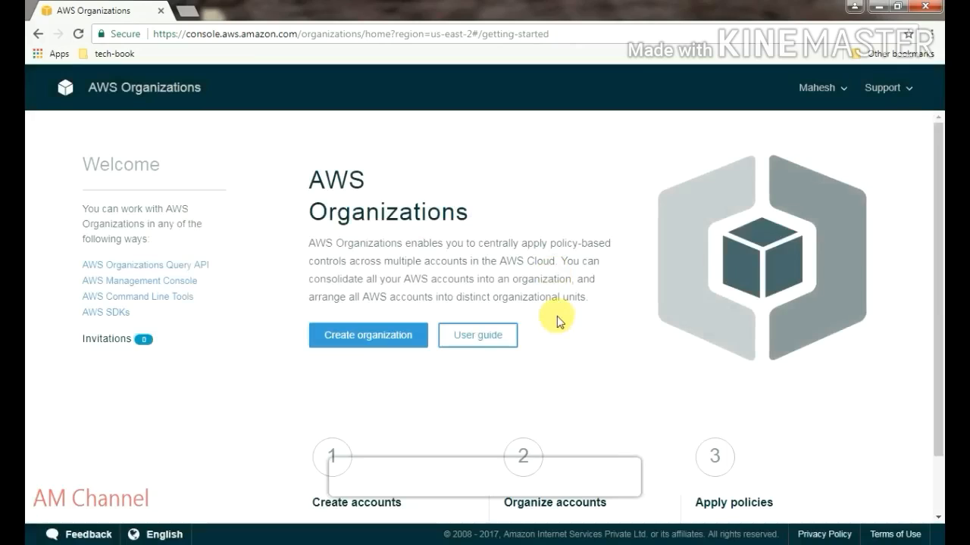
{"action": "mouse_move", "coordinate": [633, 253]}
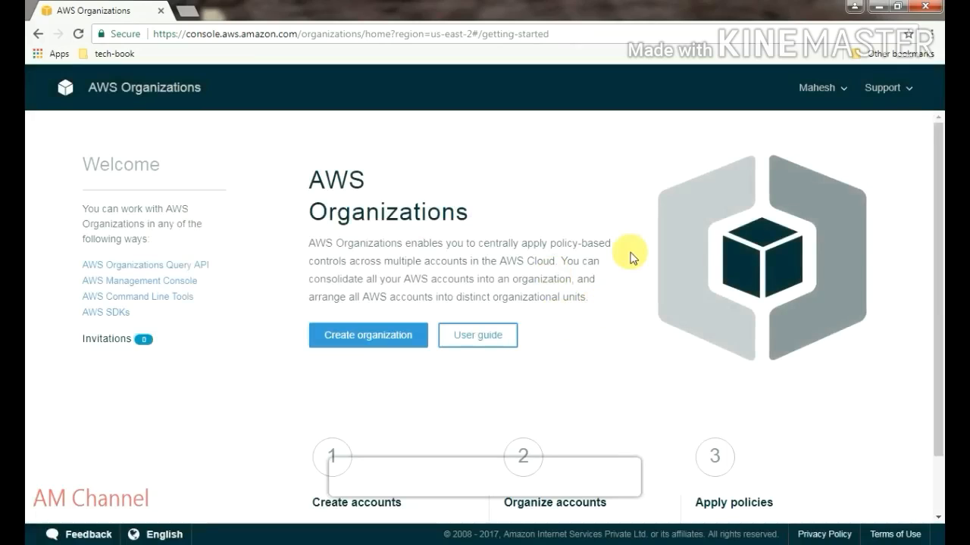
{"action": "mouse_move", "coordinate": [822, 168]}
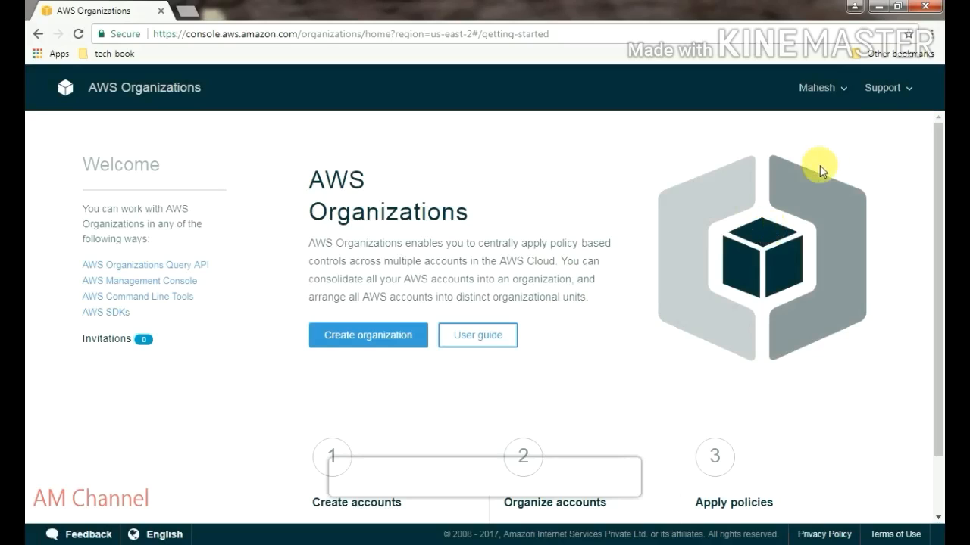
Choose My account from the account name dropdown to load the Billing account page
{"action": "left_click", "coordinate": [817, 87]}
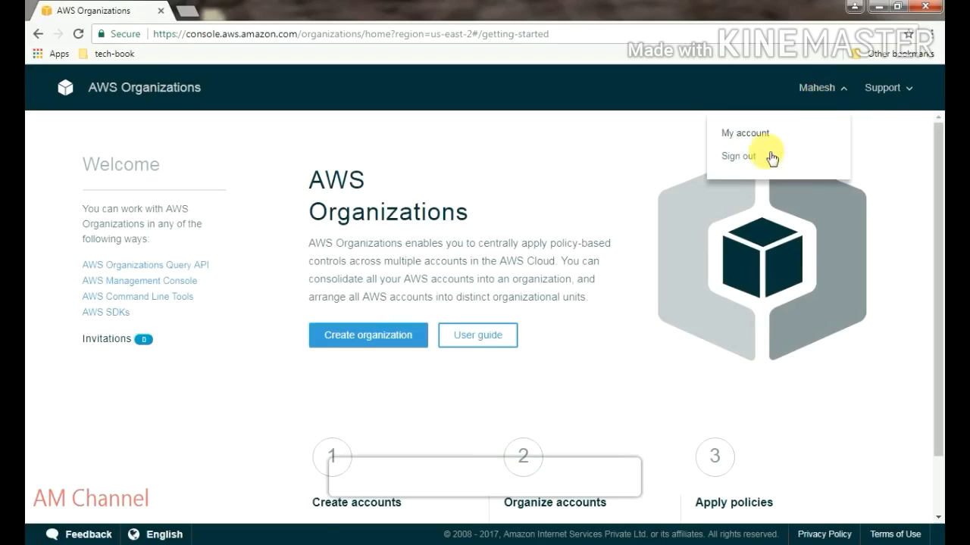
{"action": "mouse_move", "coordinate": [844, 182]}
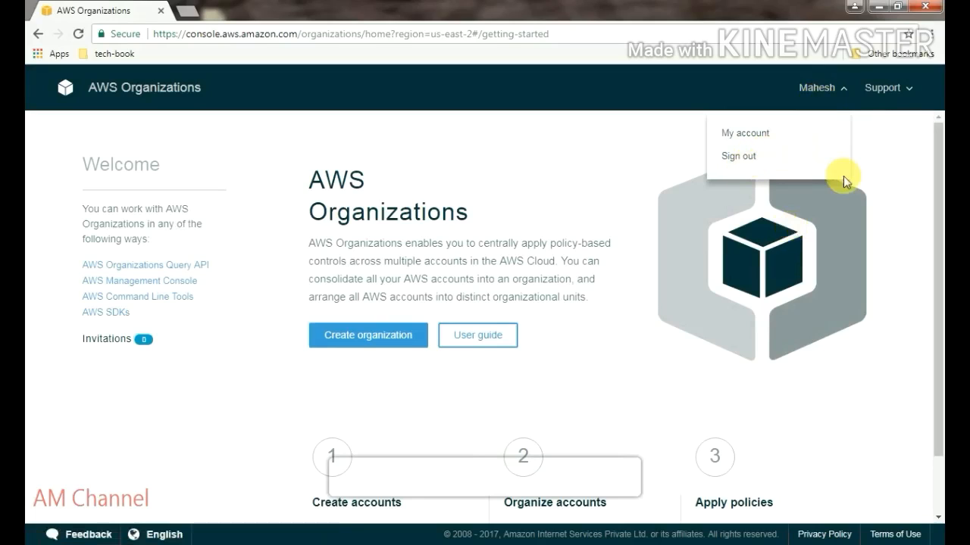
{"action": "left_click", "coordinate": [816, 87]}
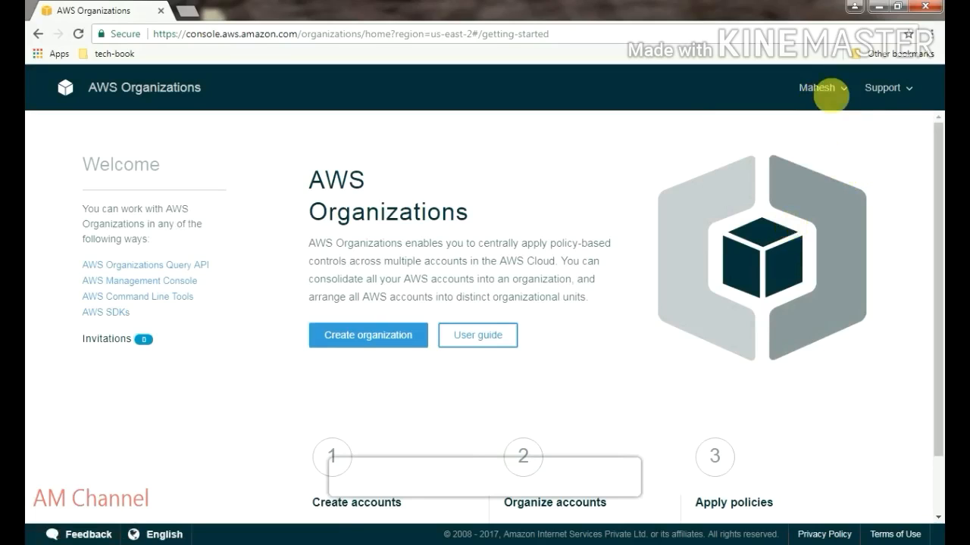
{"action": "left_click", "coordinate": [817, 88]}
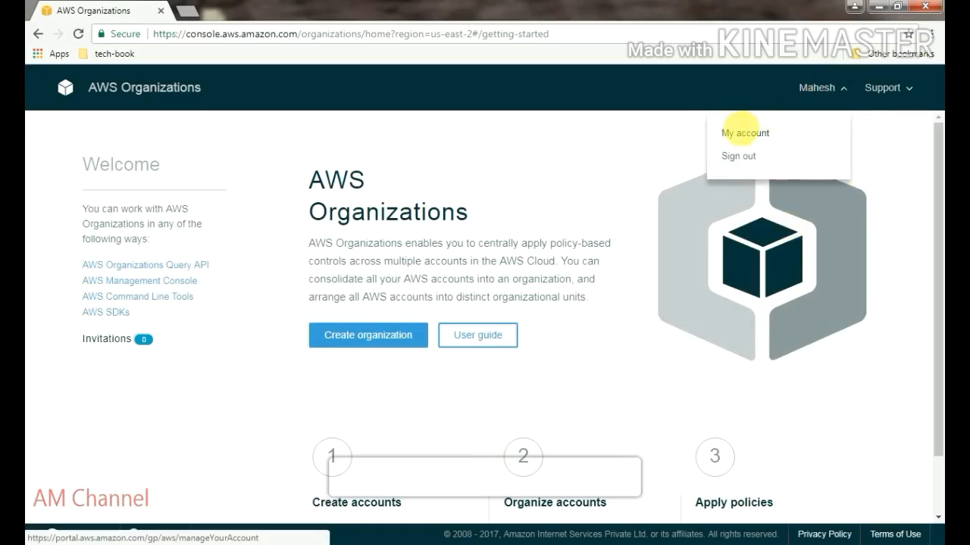
{"action": "left_click", "coordinate": [744, 132]}
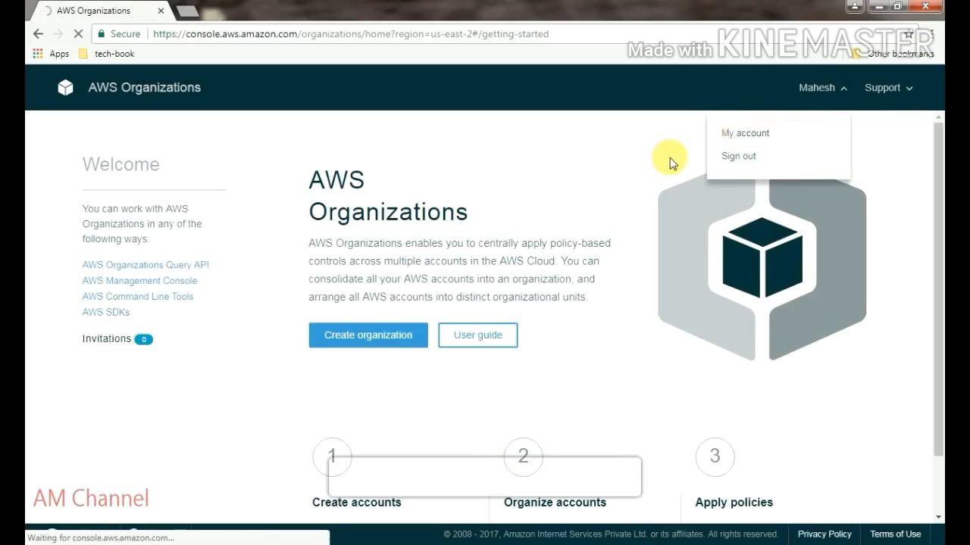
{"action": "left_click", "coordinate": [744, 132]}
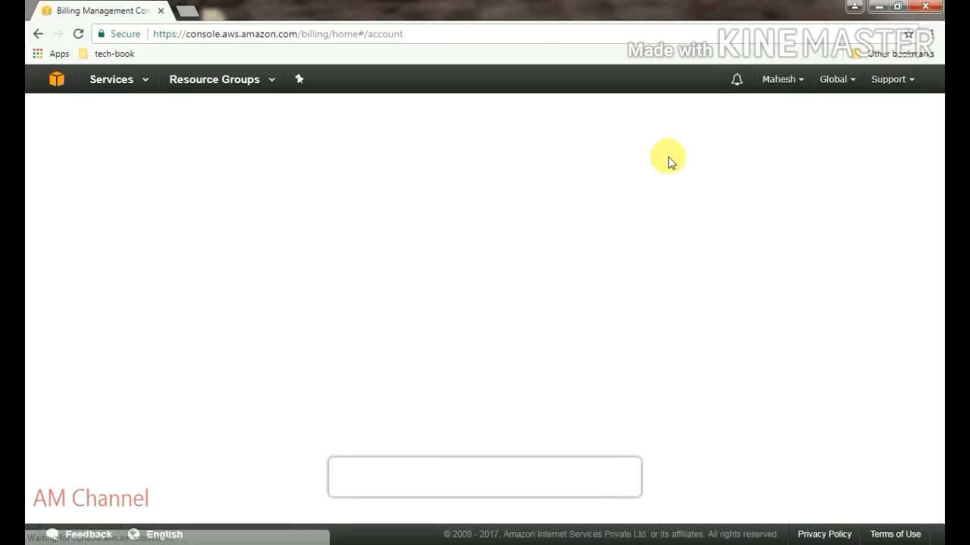
{"action": "mouse_move", "coordinate": [719, 226]}
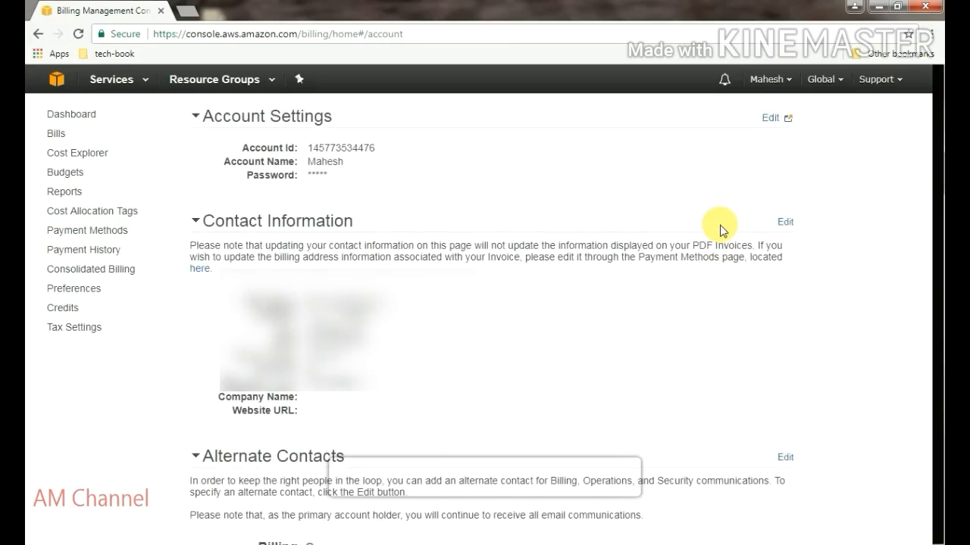
{"action": "mouse_move", "coordinate": [823, 78]}
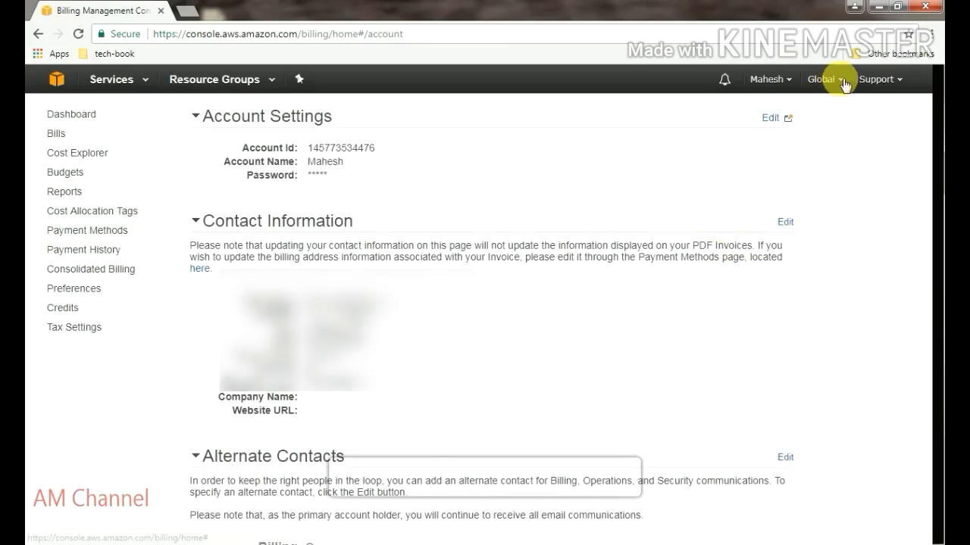
Look over Account Settings, Contact Information and alternate contacts once the Billing page loads
{"action": "left_click", "coordinate": [822, 79]}
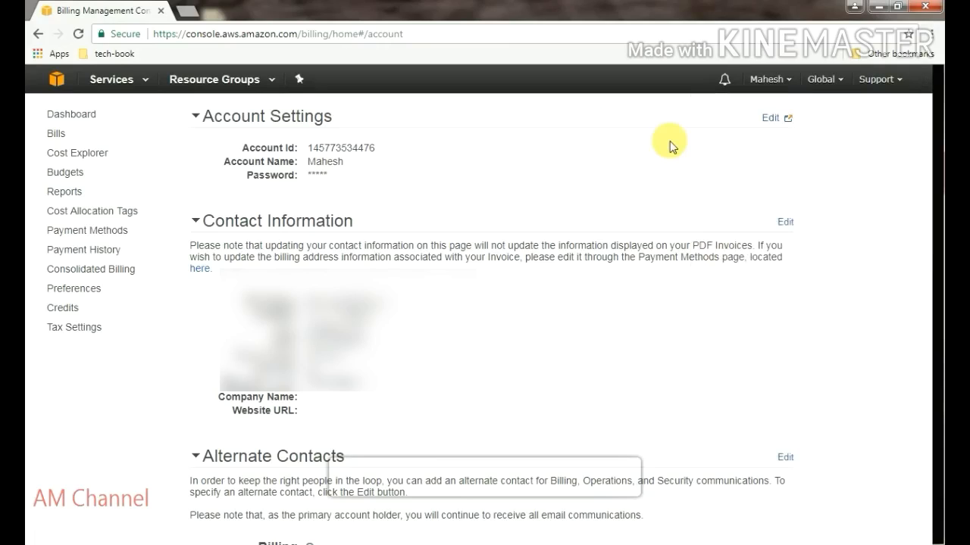
{"action": "mouse_move", "coordinate": [151, 78]}
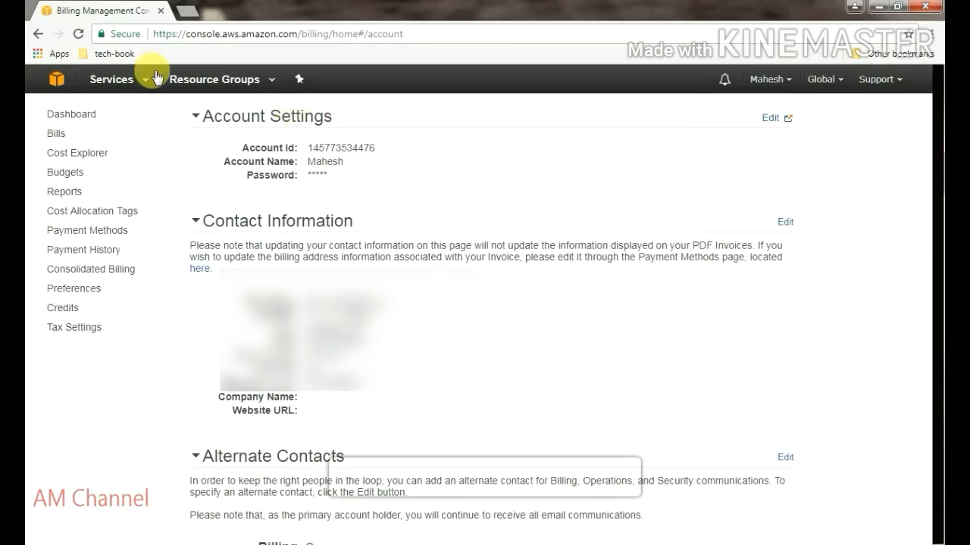
Scroll through the Services dropdown's service groups, then open the account menu showing Sign Out
{"action": "left_click", "coordinate": [110, 79]}
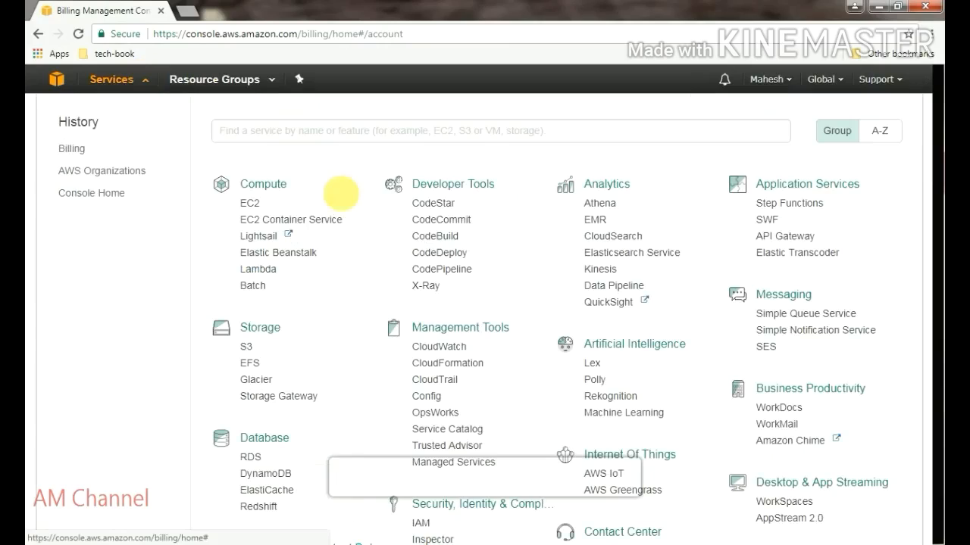
{"action": "mouse_move", "coordinate": [750, 223]}
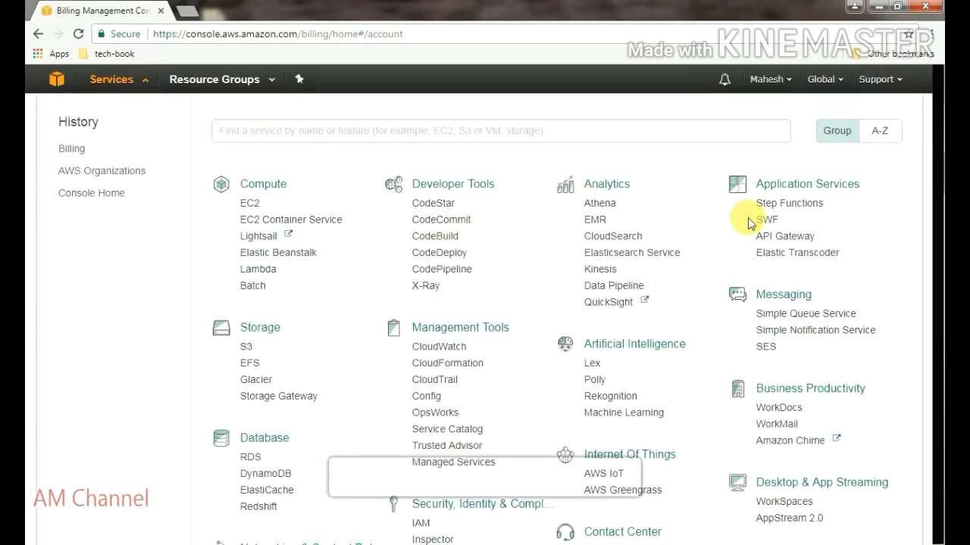
{"action": "scroll", "scroll_direction": "down", "scroll_amount": 3}
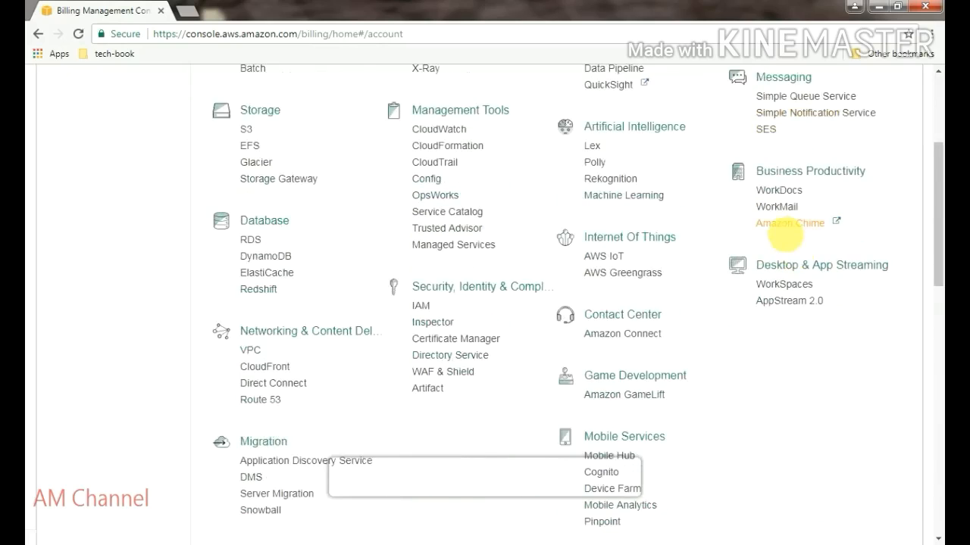
{"action": "scroll", "scroll_direction": "down", "scroll_amount": 3}
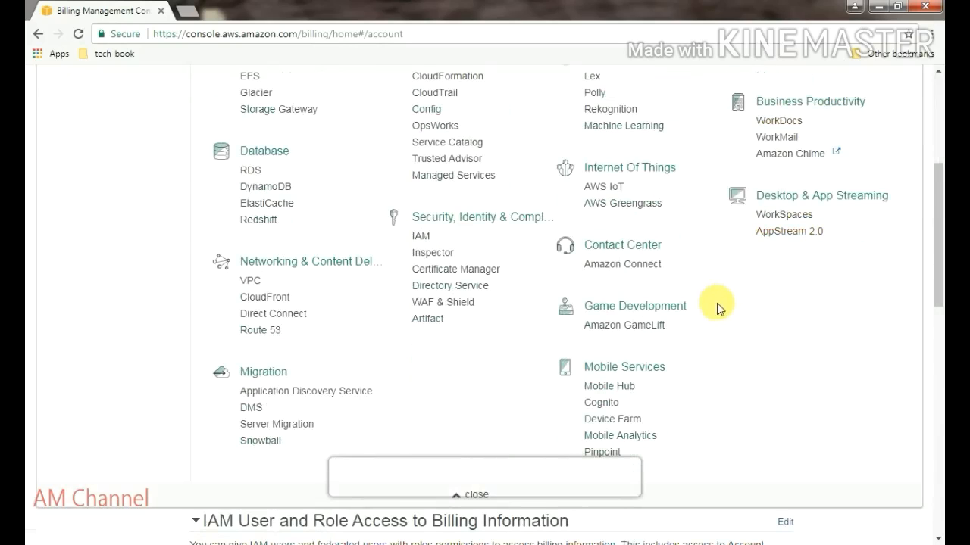
{"action": "mouse_move", "coordinate": [476, 398]}
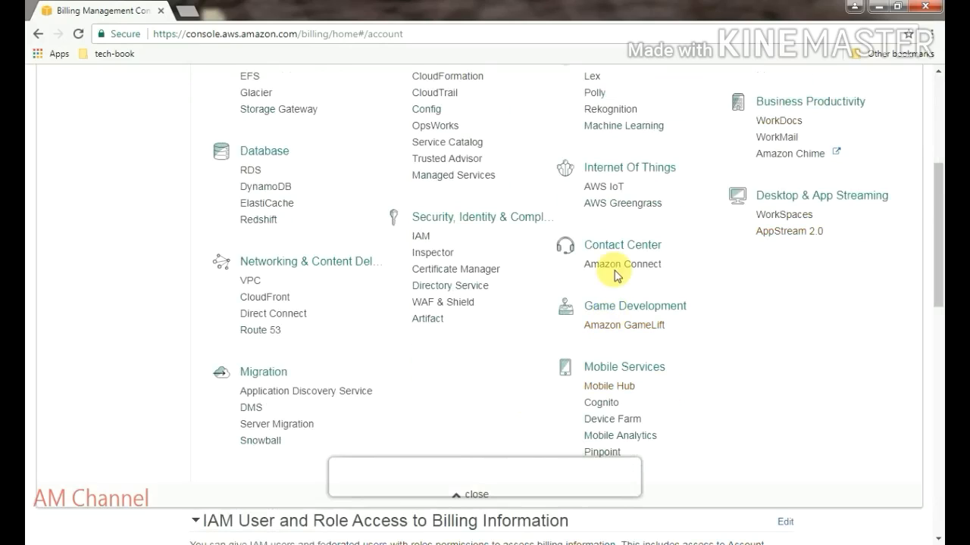
{"action": "mouse_move", "coordinate": [473, 244]}
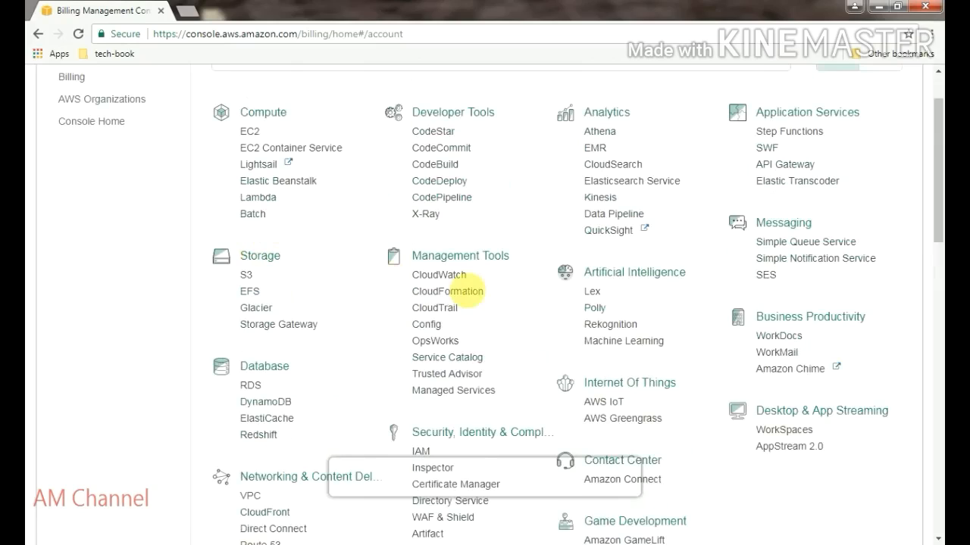
{"action": "mouse_move", "coordinate": [520, 314]}
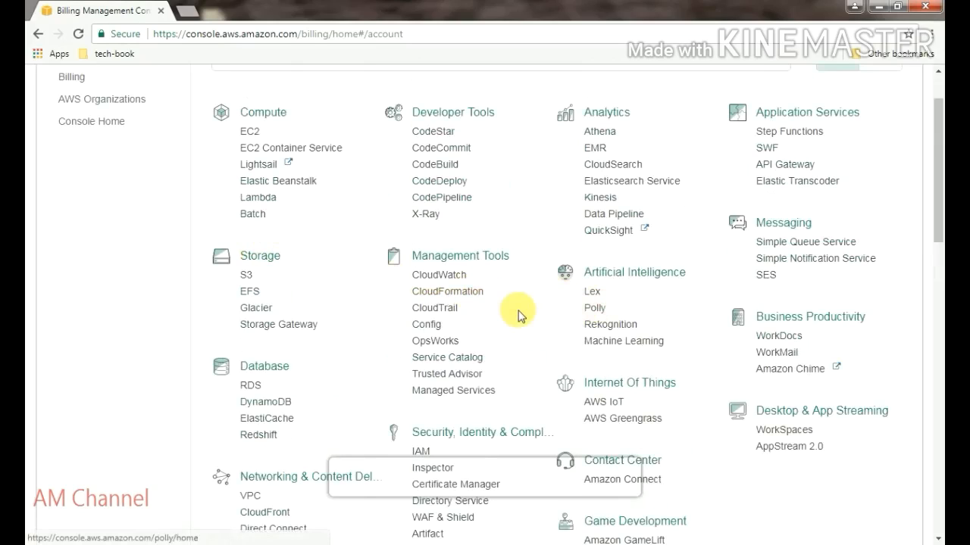
{"action": "mouse_move", "coordinate": [557, 231]}
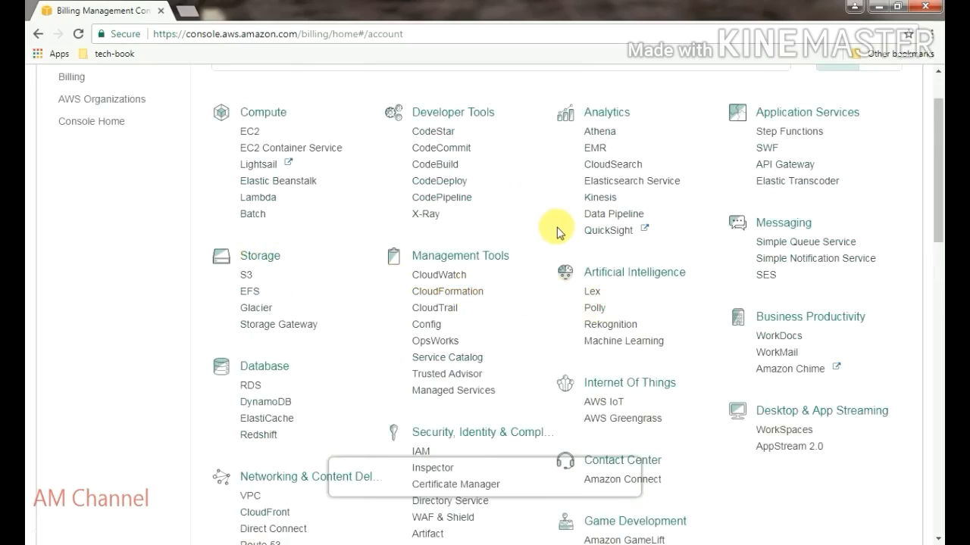
{"action": "mouse_move", "coordinate": [625, 241]}
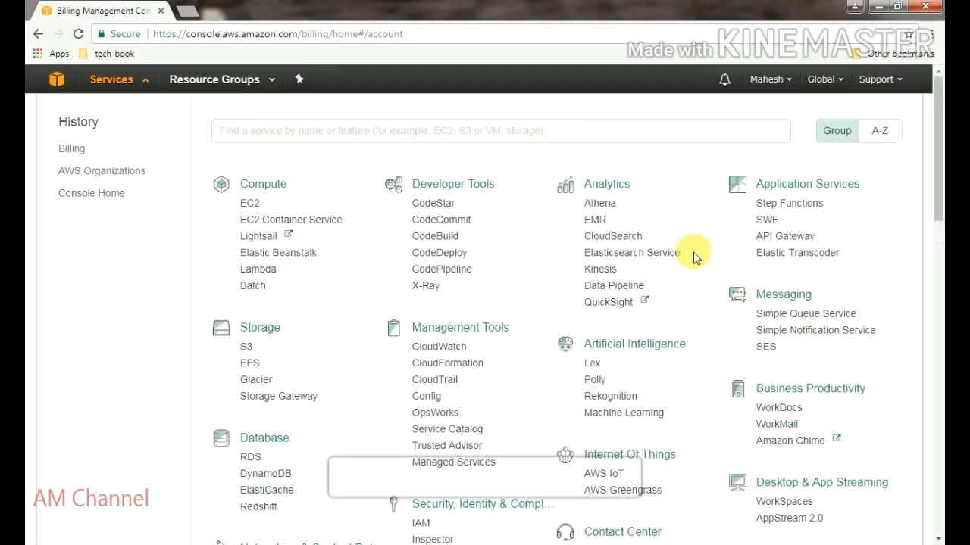
{"action": "mouse_move", "coordinate": [822, 180]}
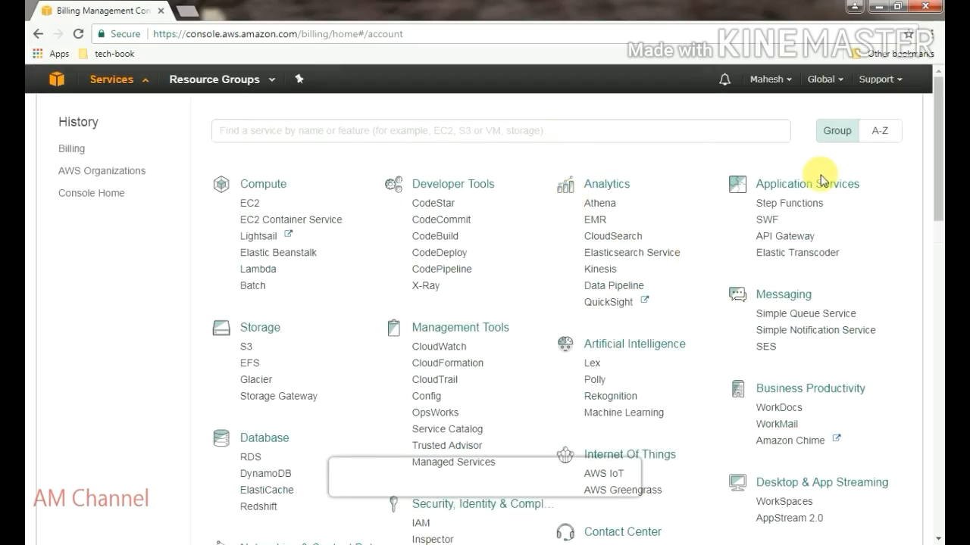
{"action": "mouse_move", "coordinate": [710, 206]}
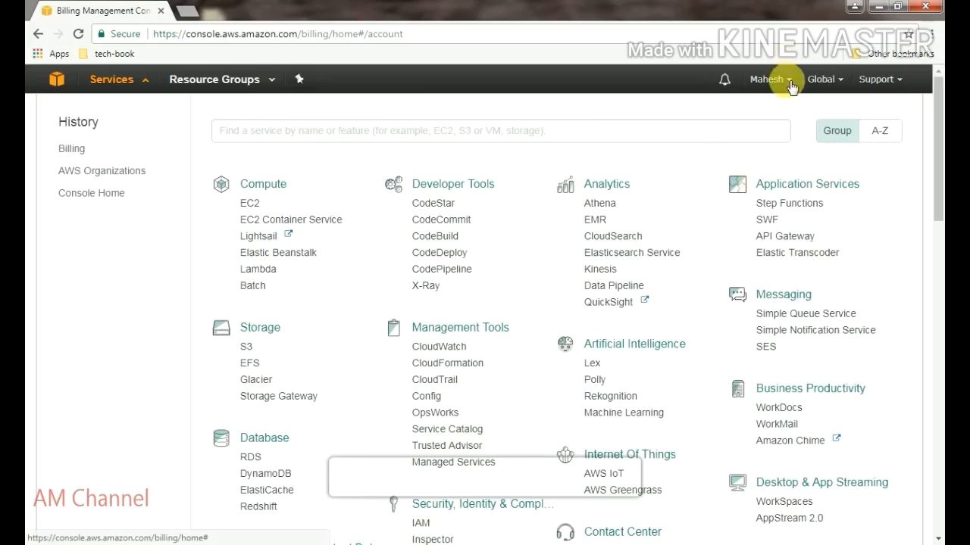
{"action": "left_click", "coordinate": [768, 78]}
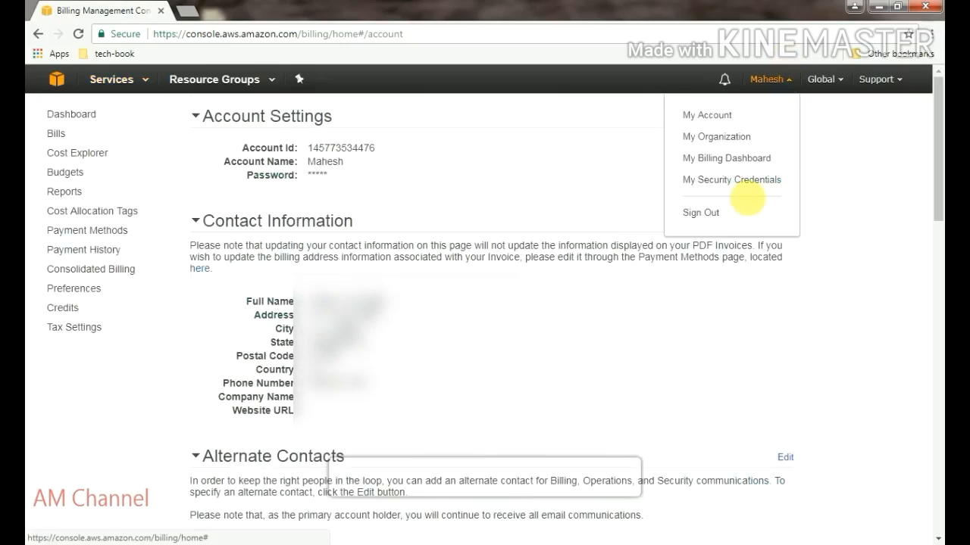